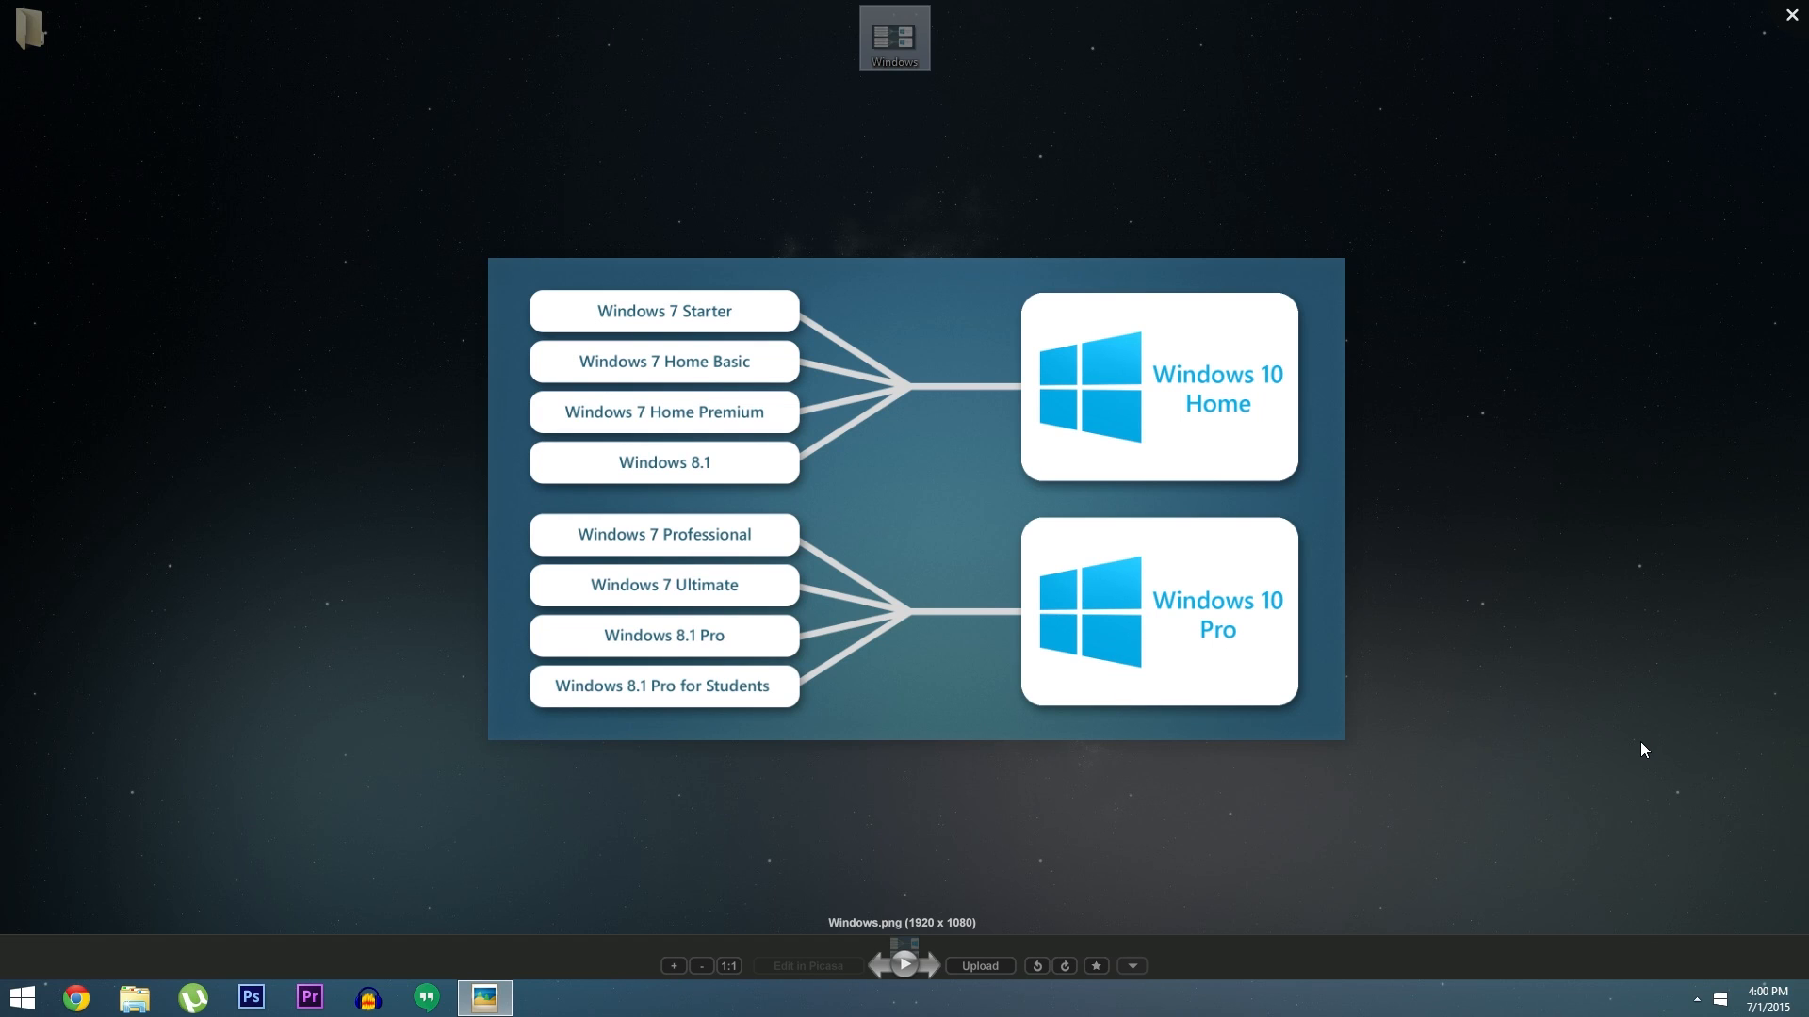
{"action": "mouse_move", "coordinate": [618, 395]}
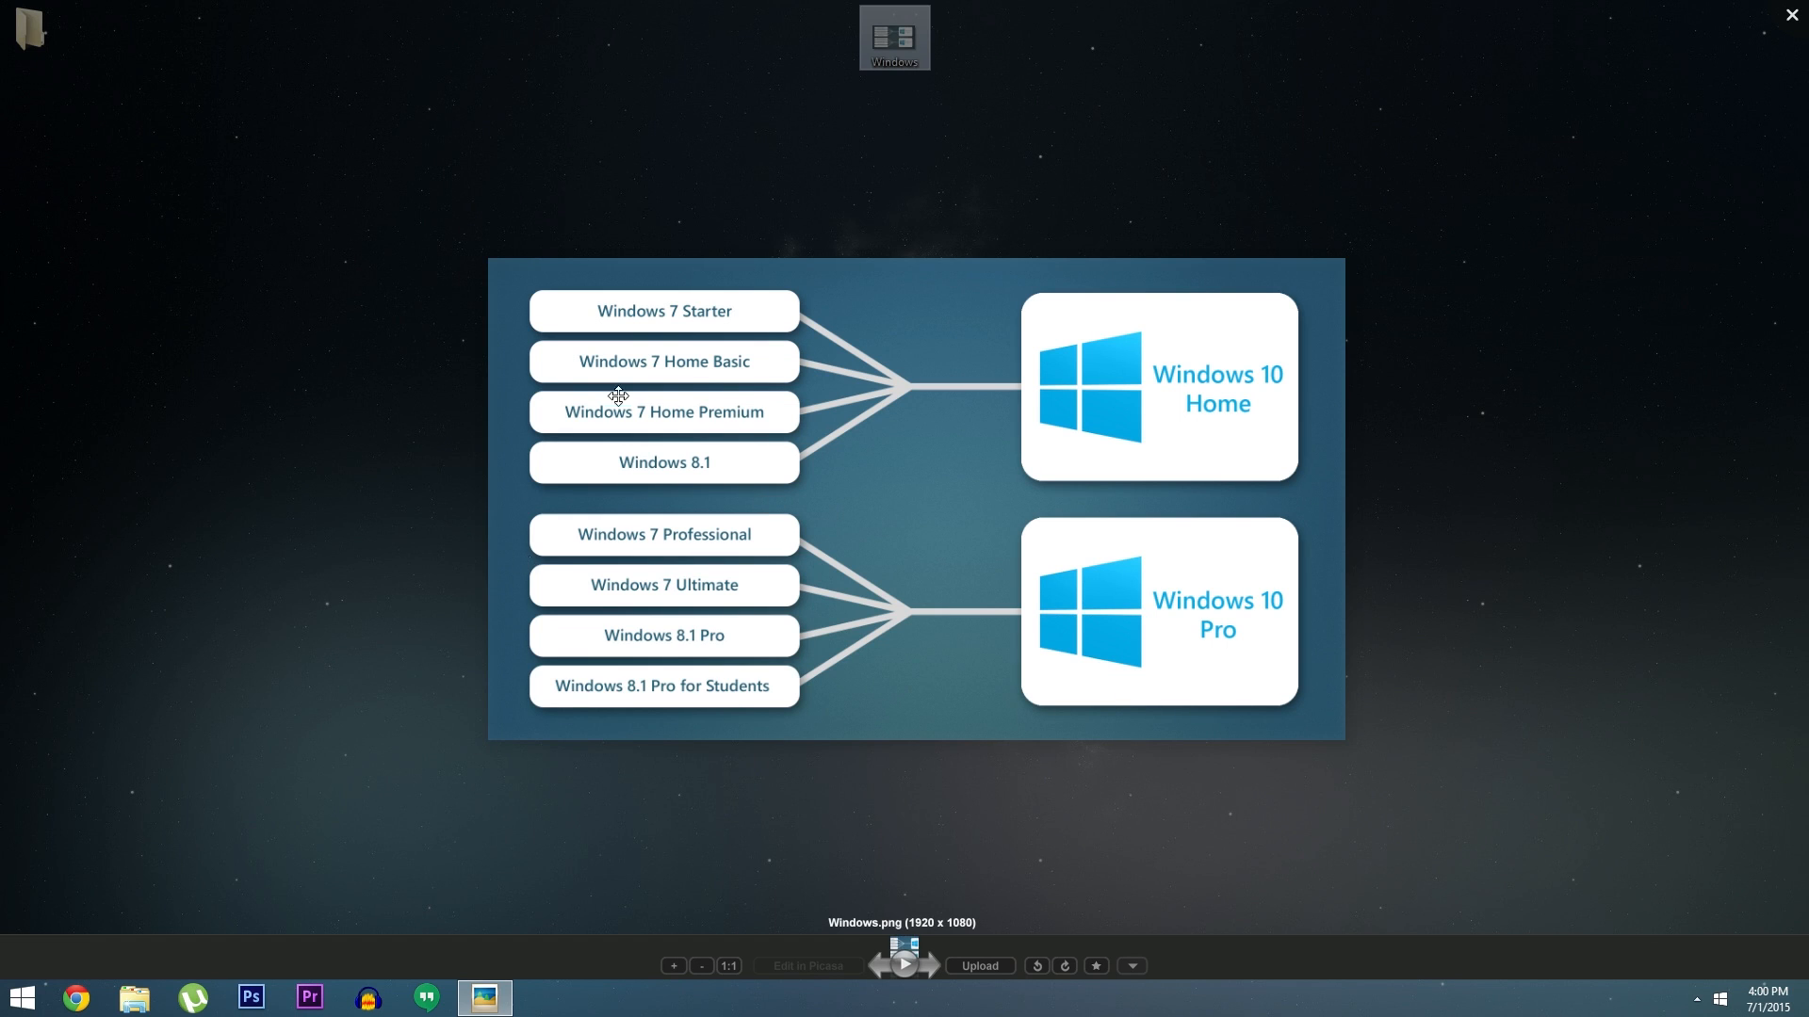
{"action": "mouse_move", "coordinate": [1176, 603]}
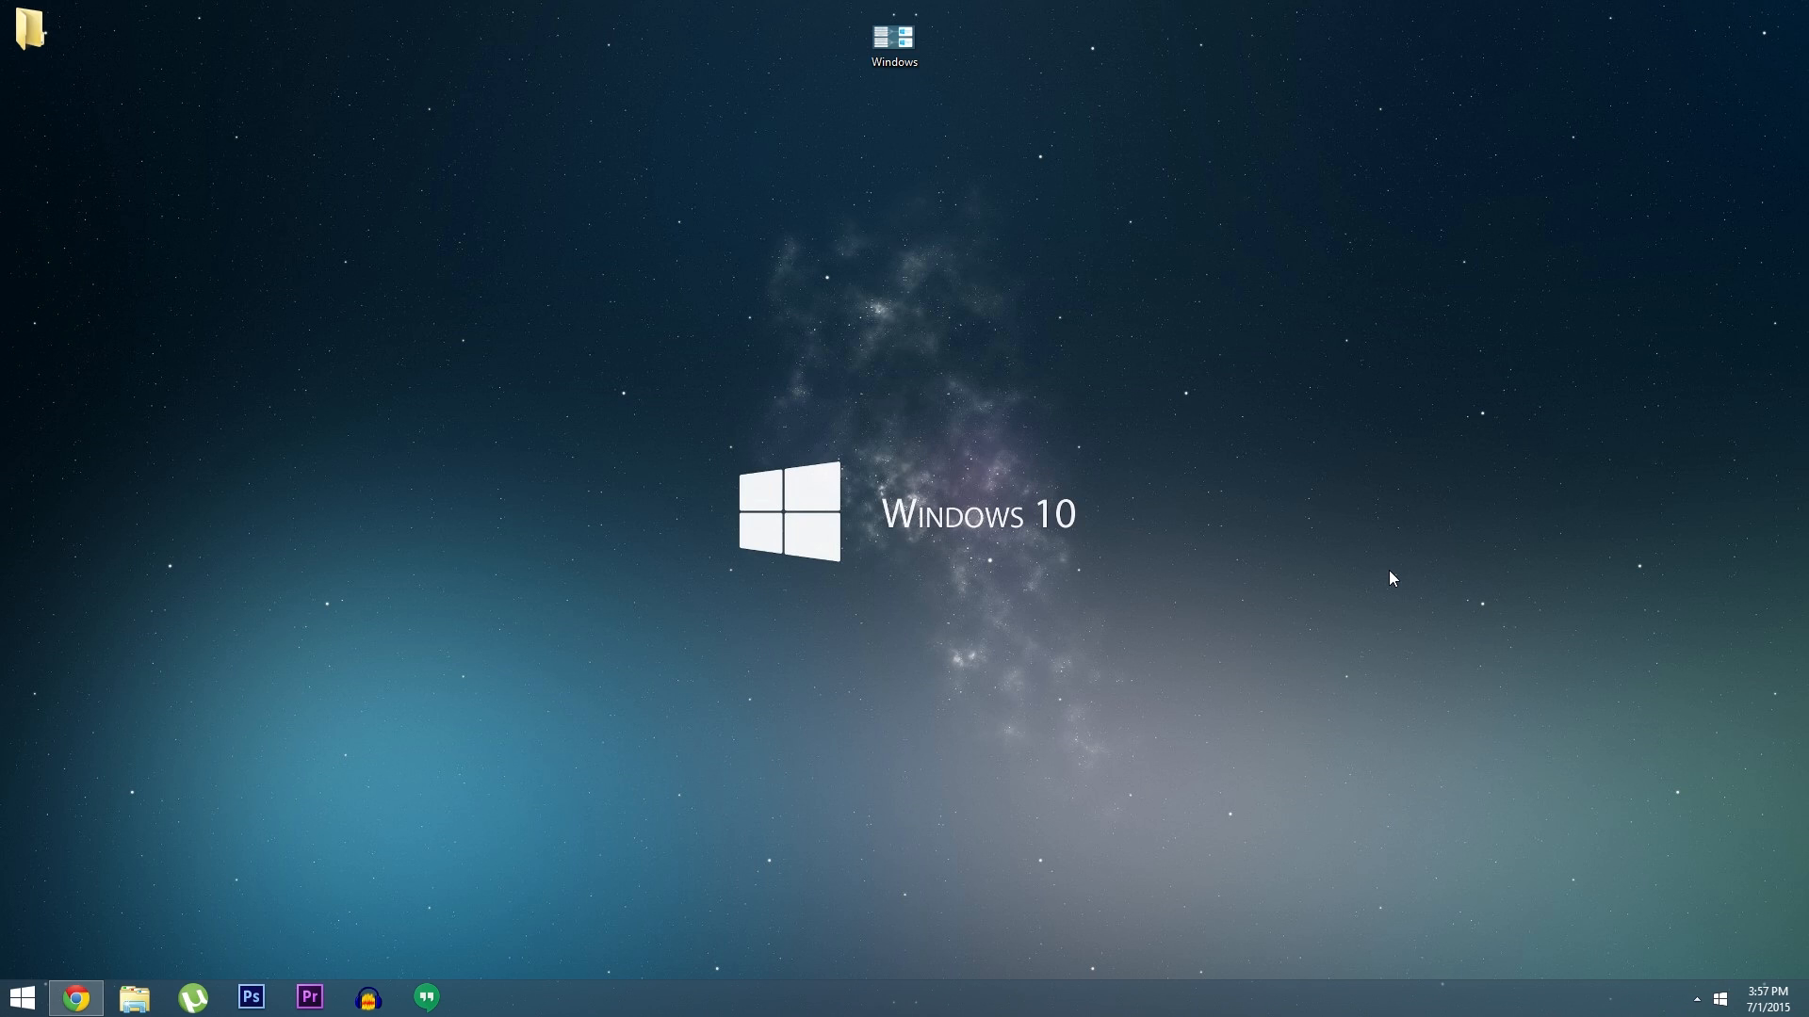
{"action": "mouse_move", "coordinate": [1379, 580]}
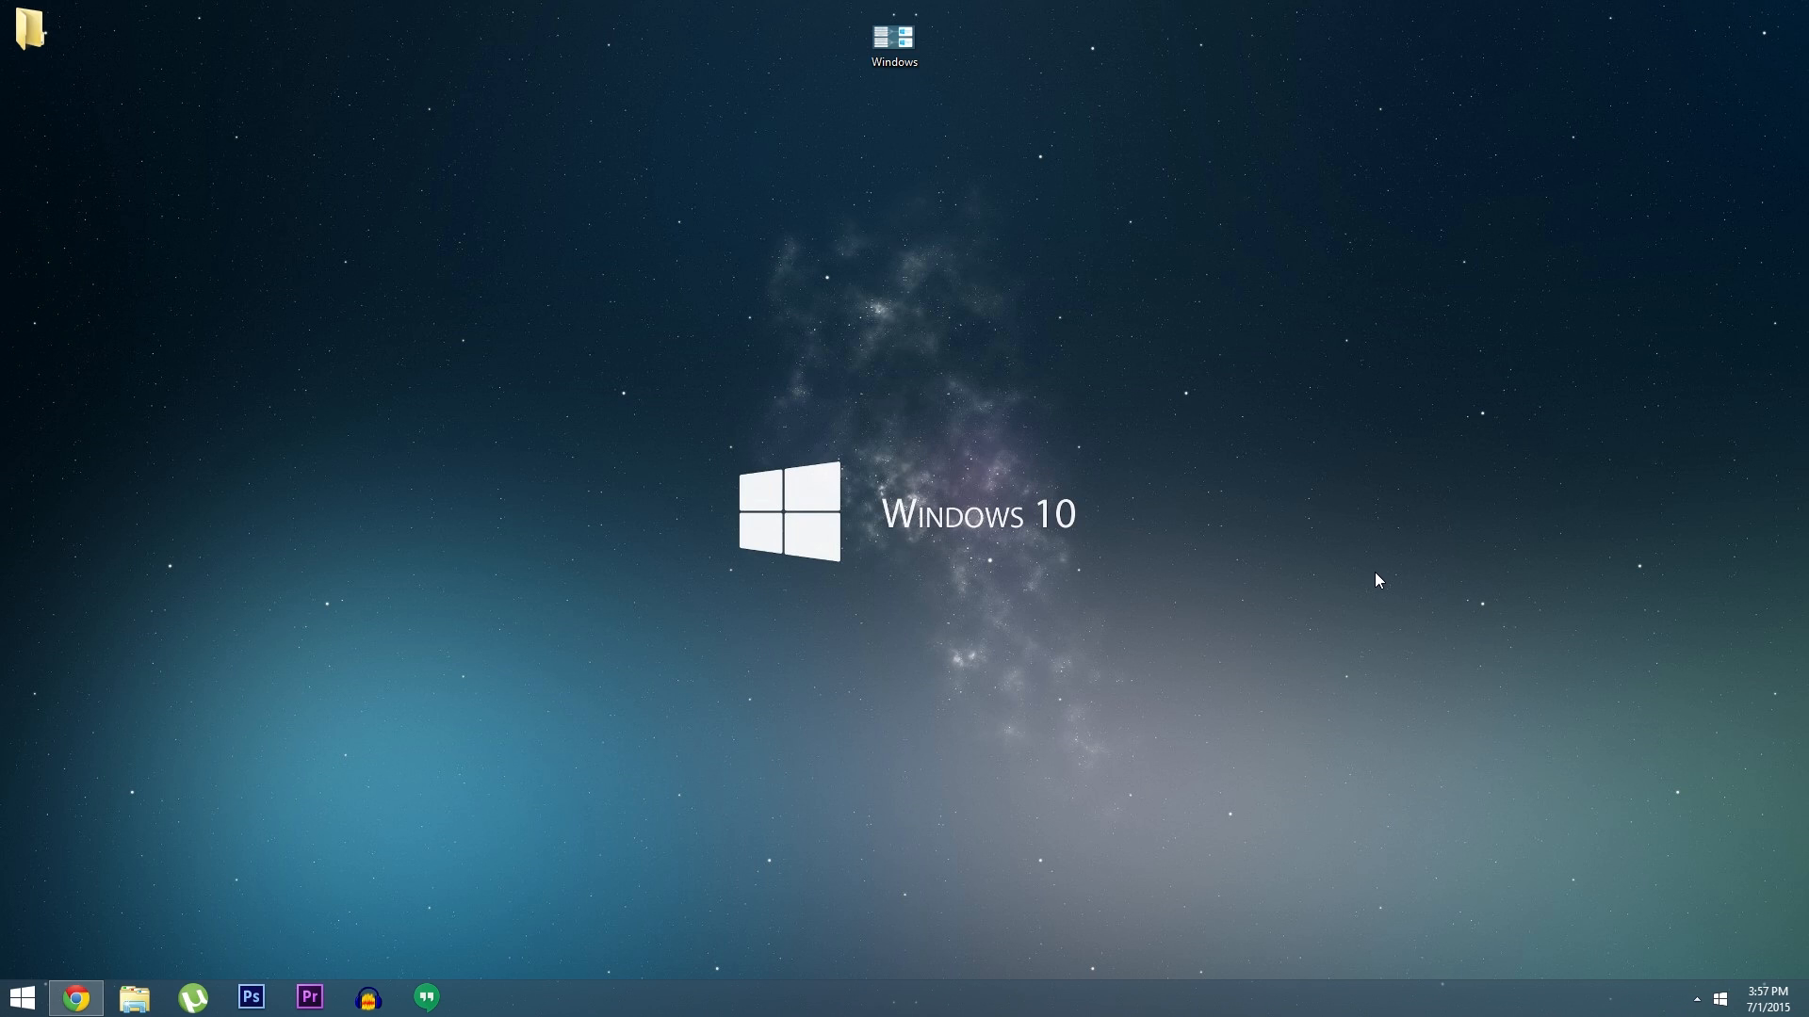
{"action": "mouse_move", "coordinate": [1357, 515]}
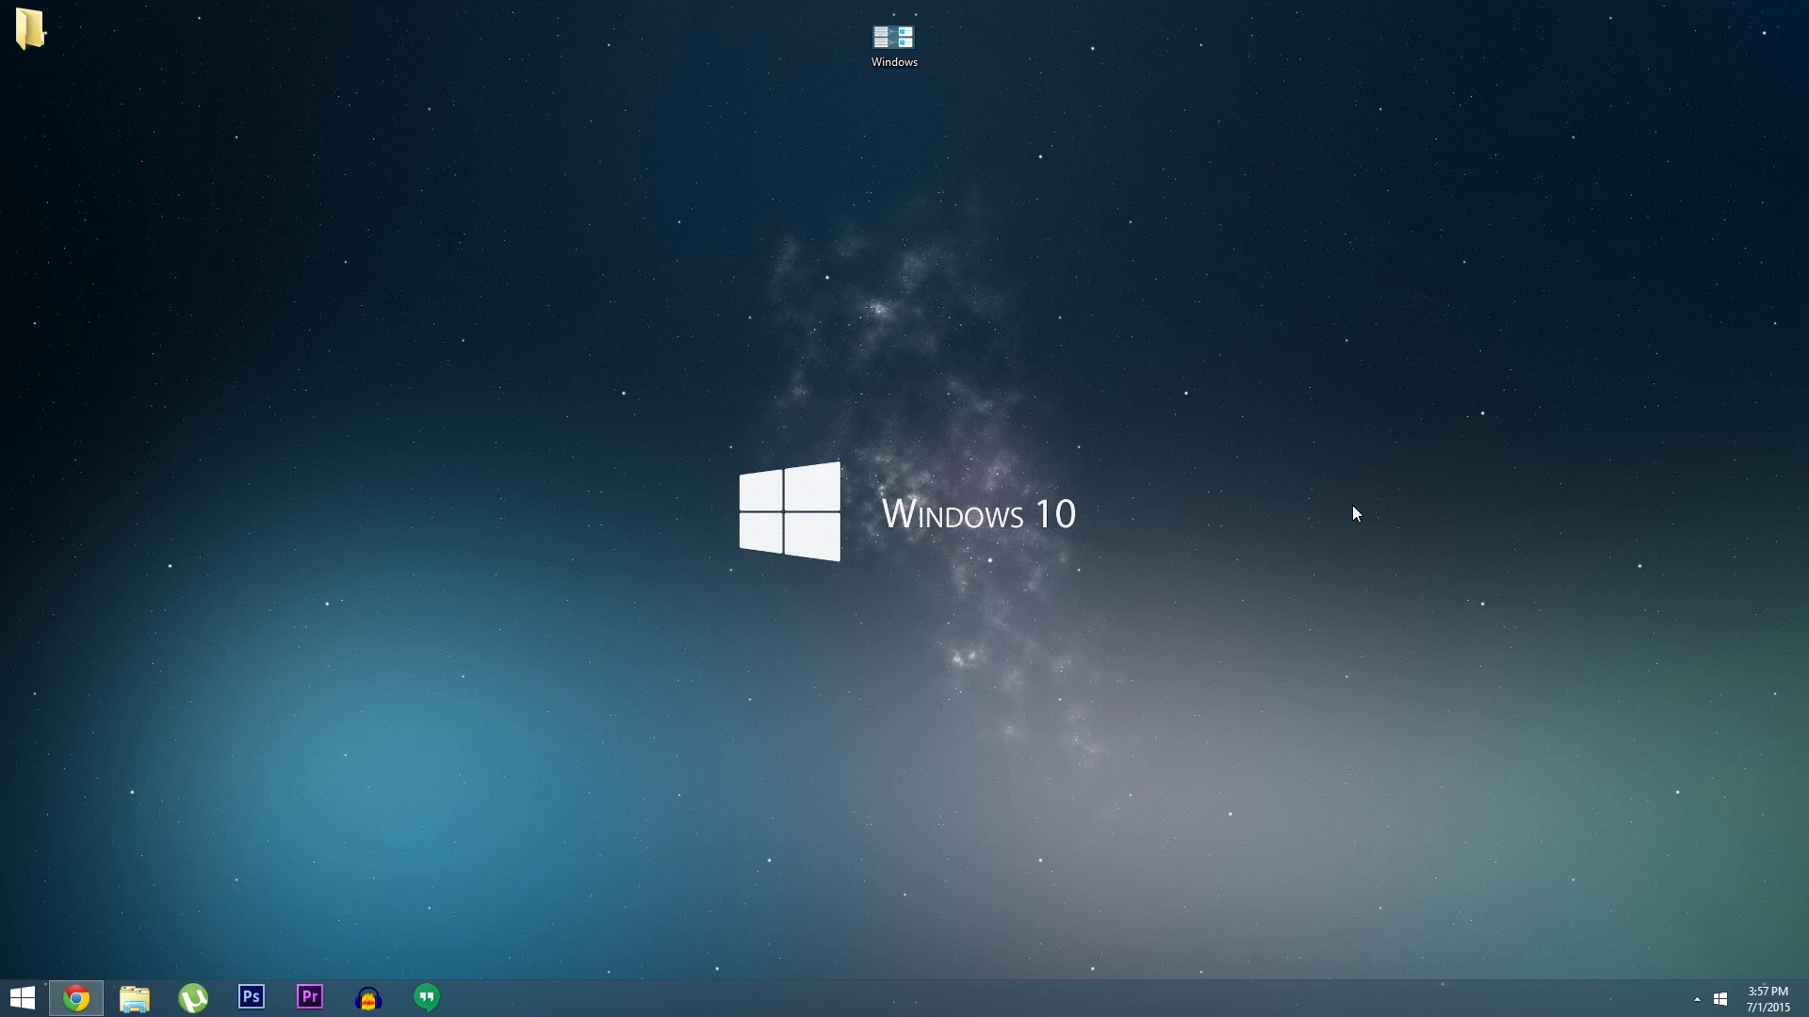
Step: Open Windows.png from the desktop to show the Windows 10 upgrade-path chart
{"action": "double_click", "coordinate": [893, 39]}
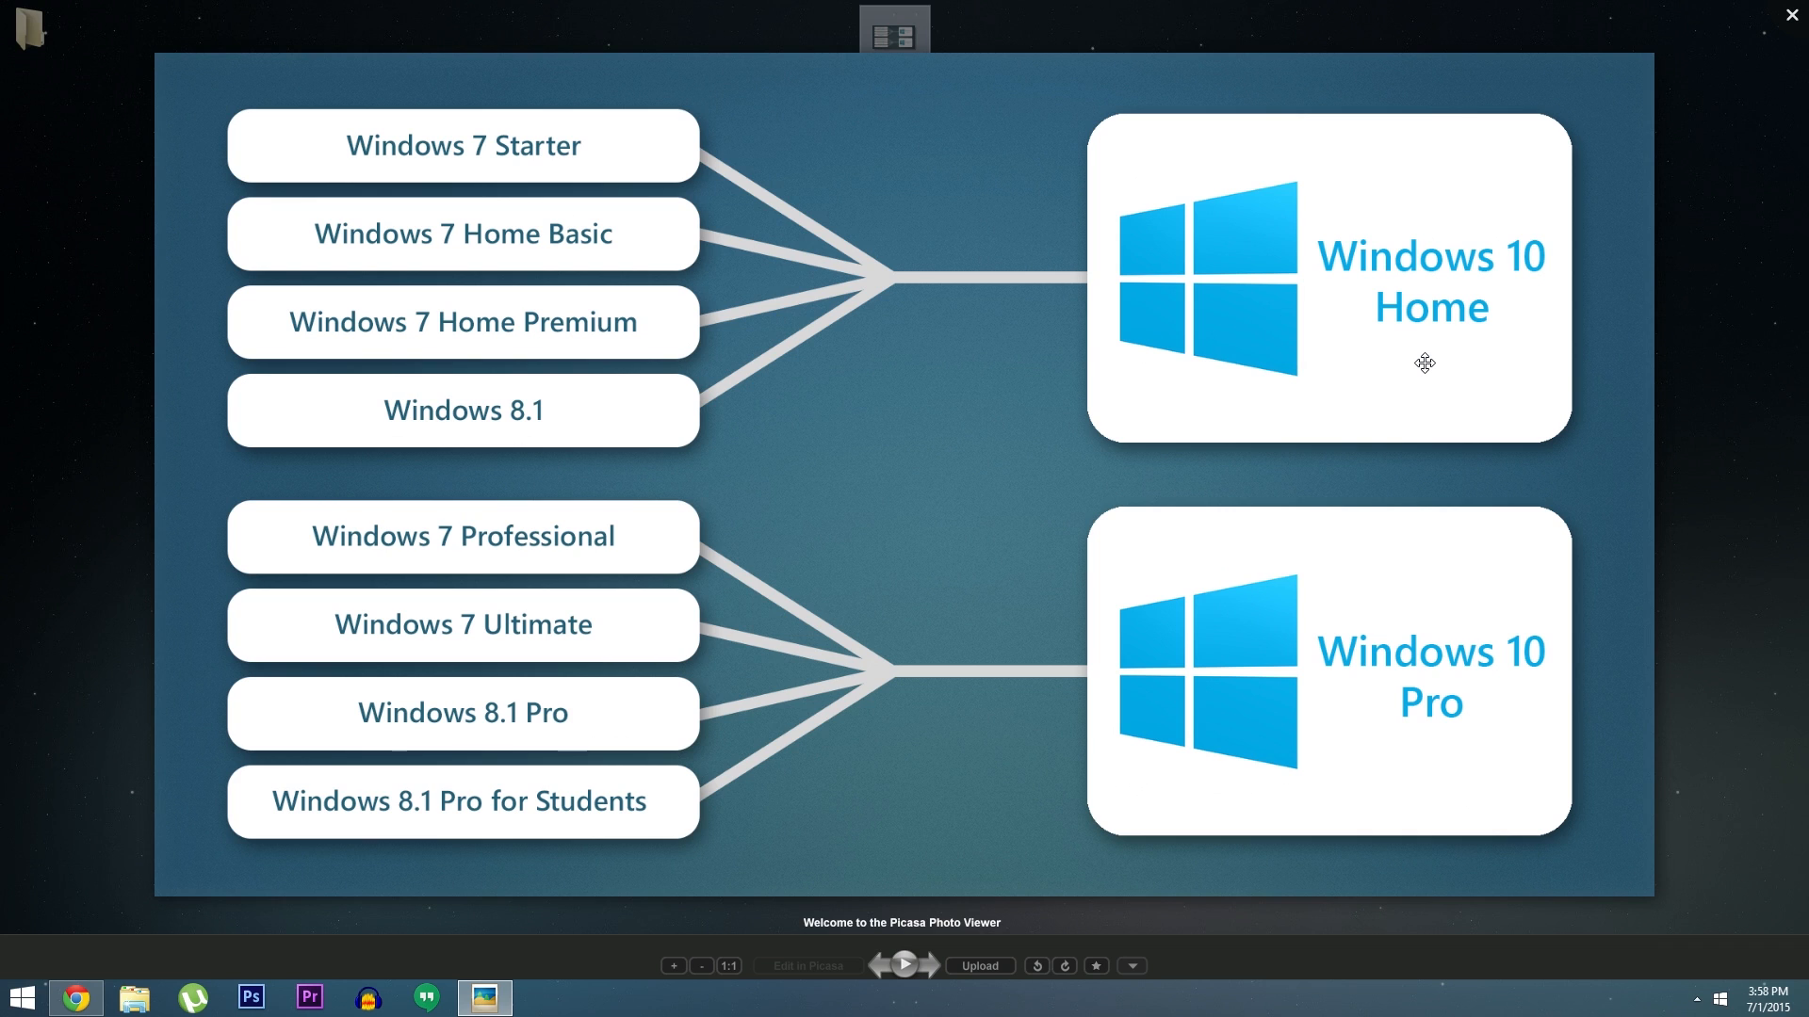
{"action": "mouse_move", "coordinate": [542, 174]}
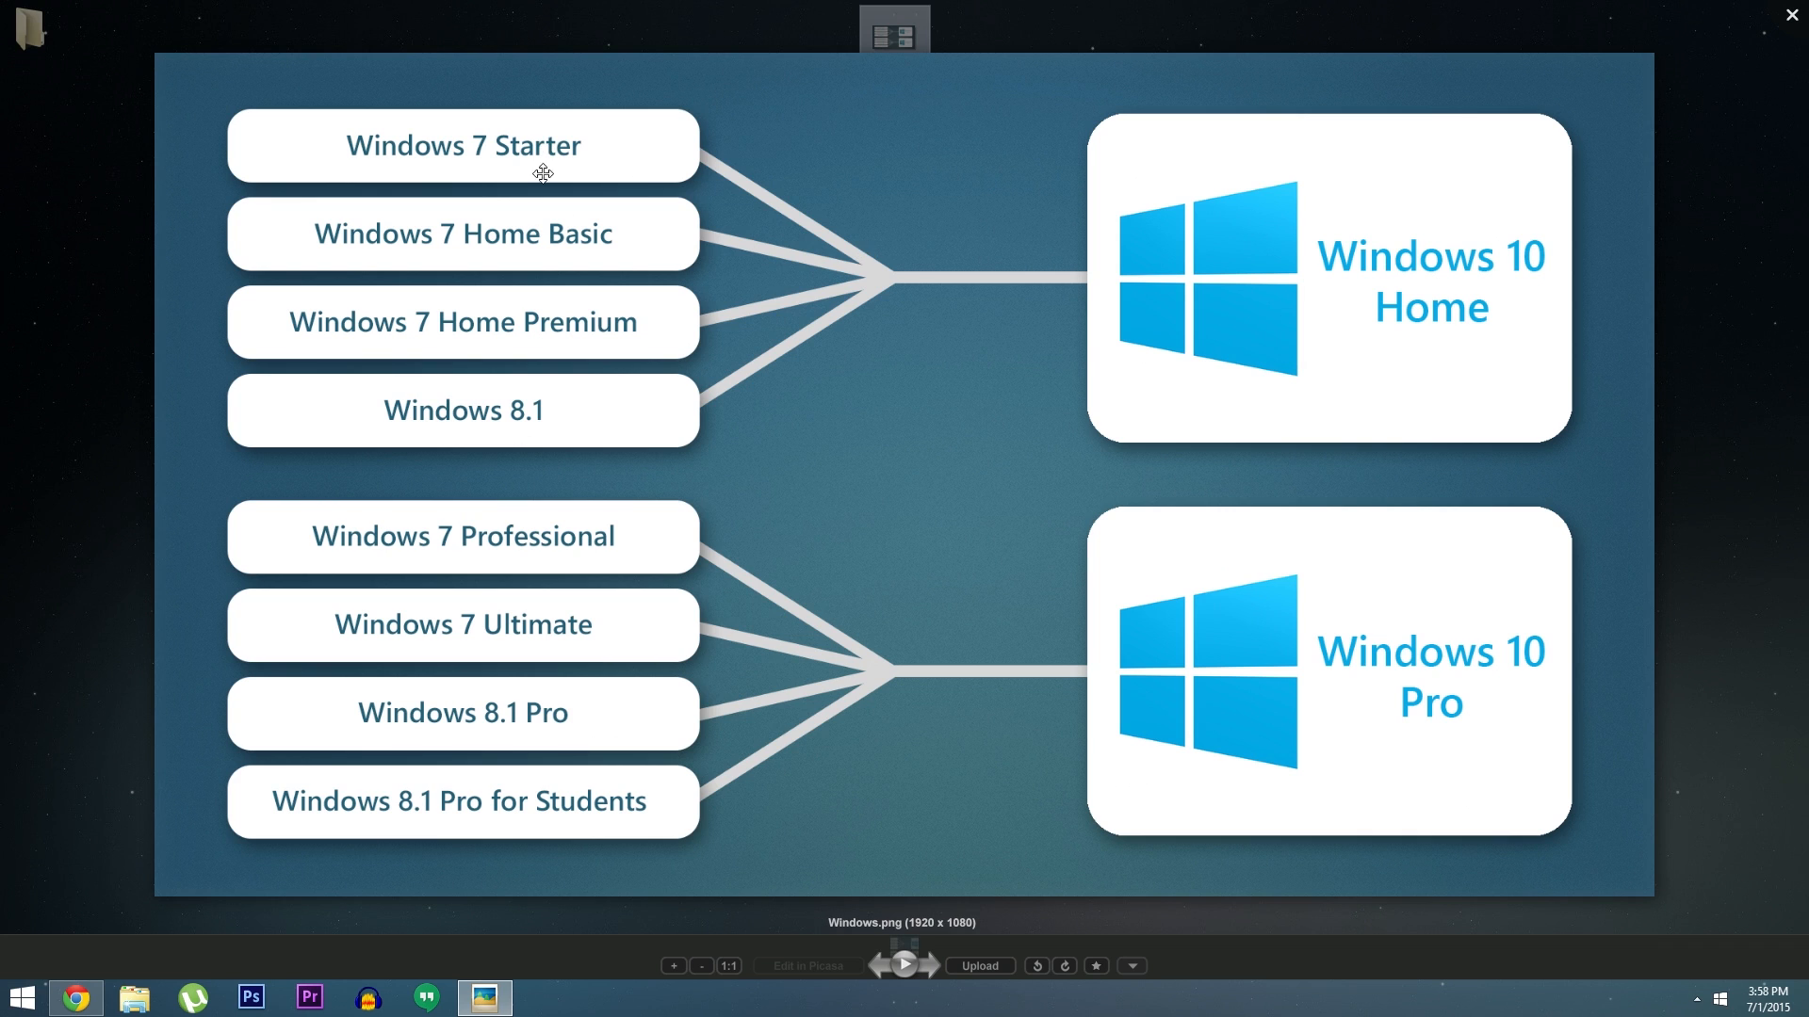
{"action": "mouse_move", "coordinate": [550, 320]}
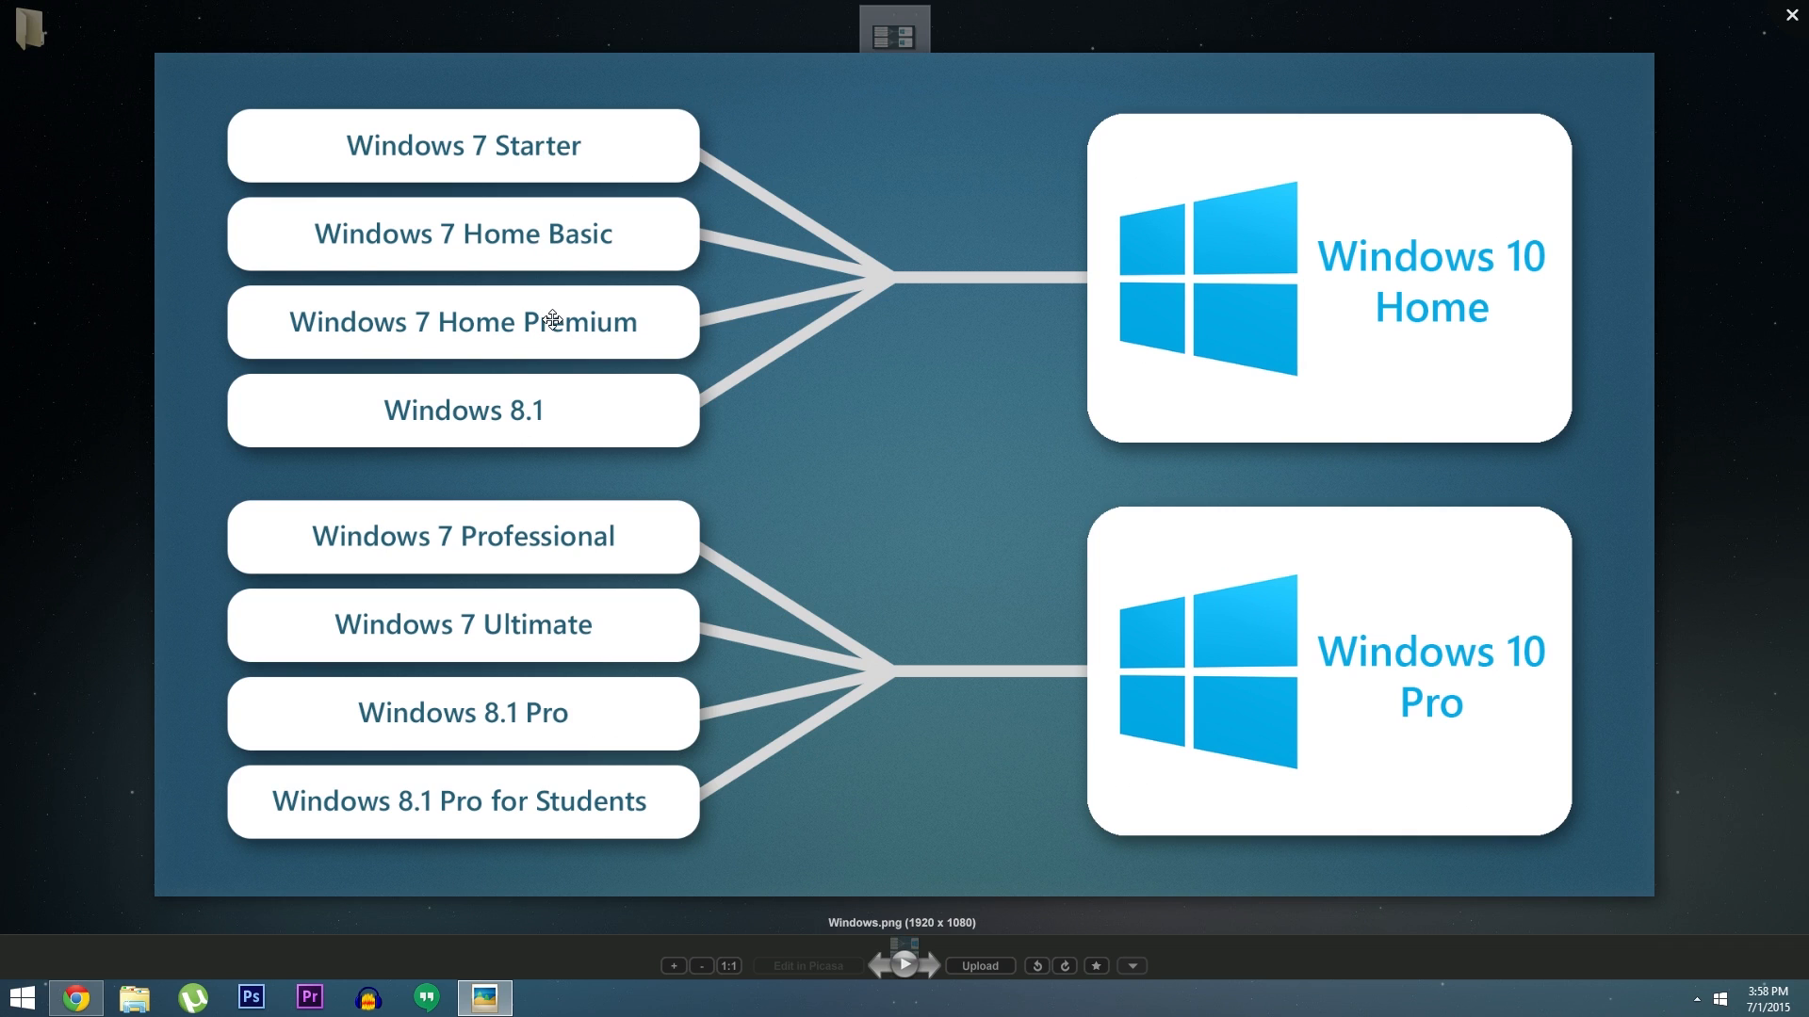
{"action": "mouse_move", "coordinate": [1389, 186]}
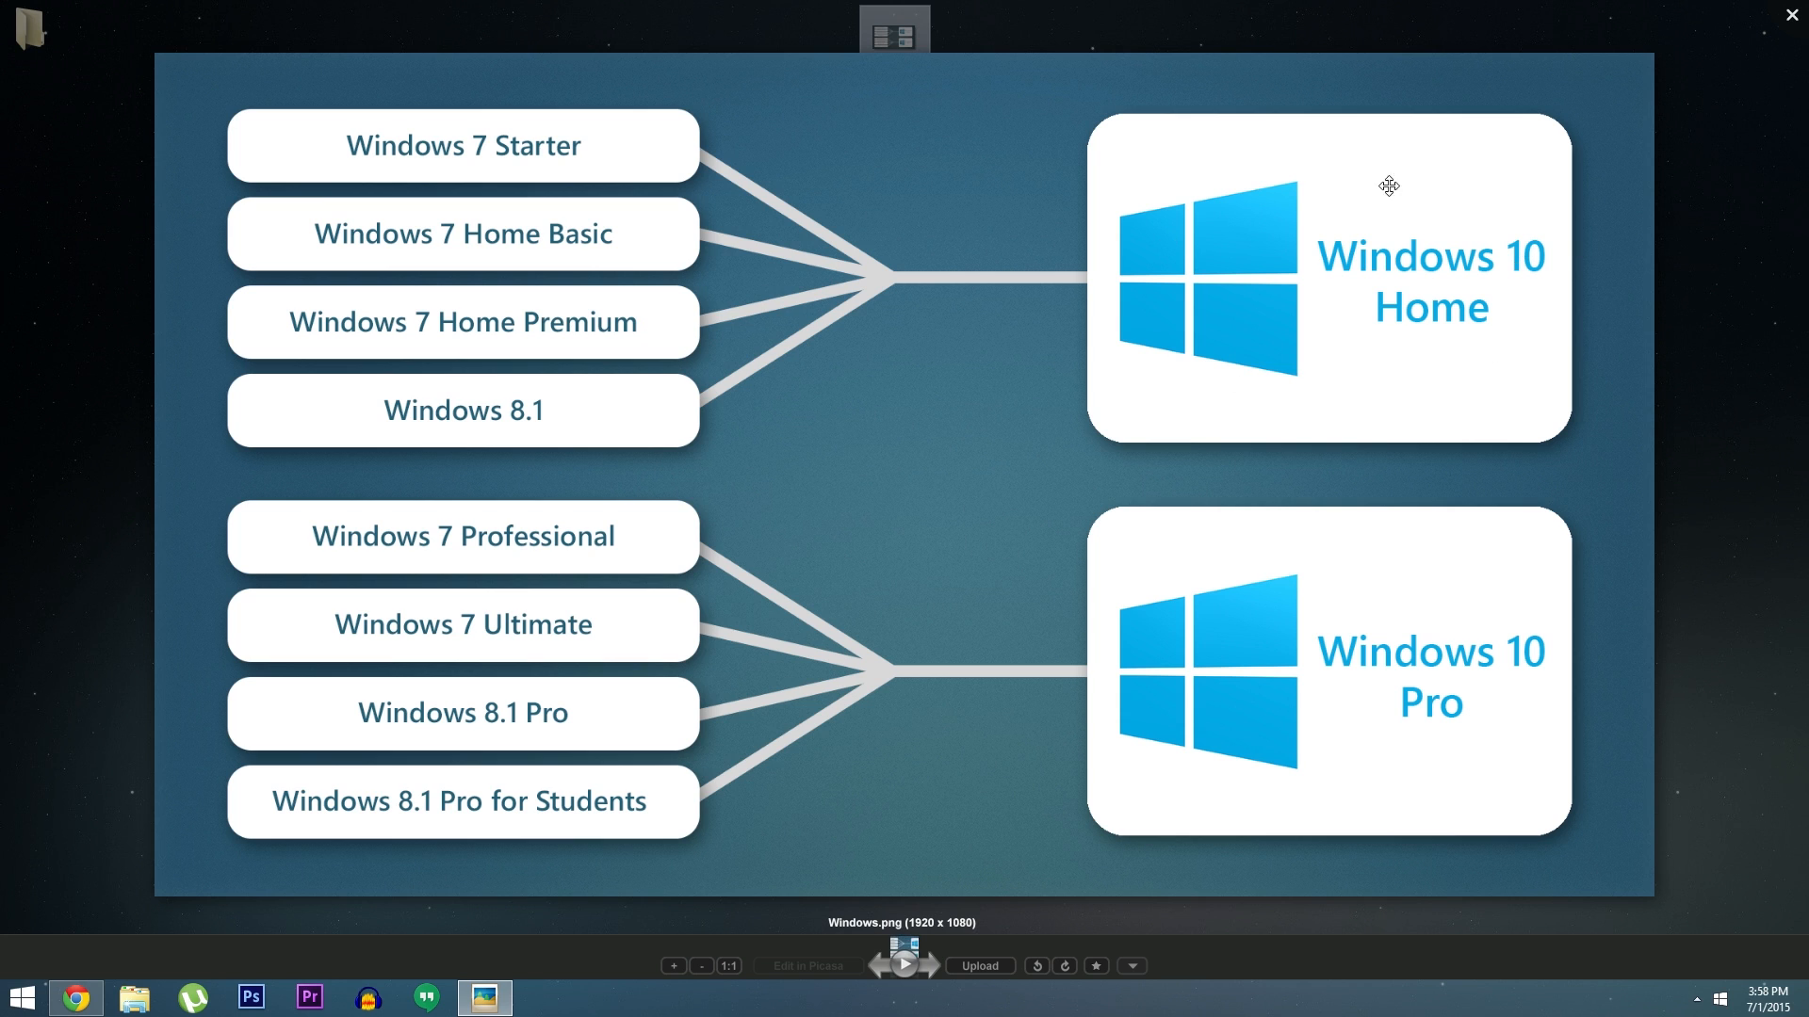
{"action": "mouse_move", "coordinate": [872, 539]}
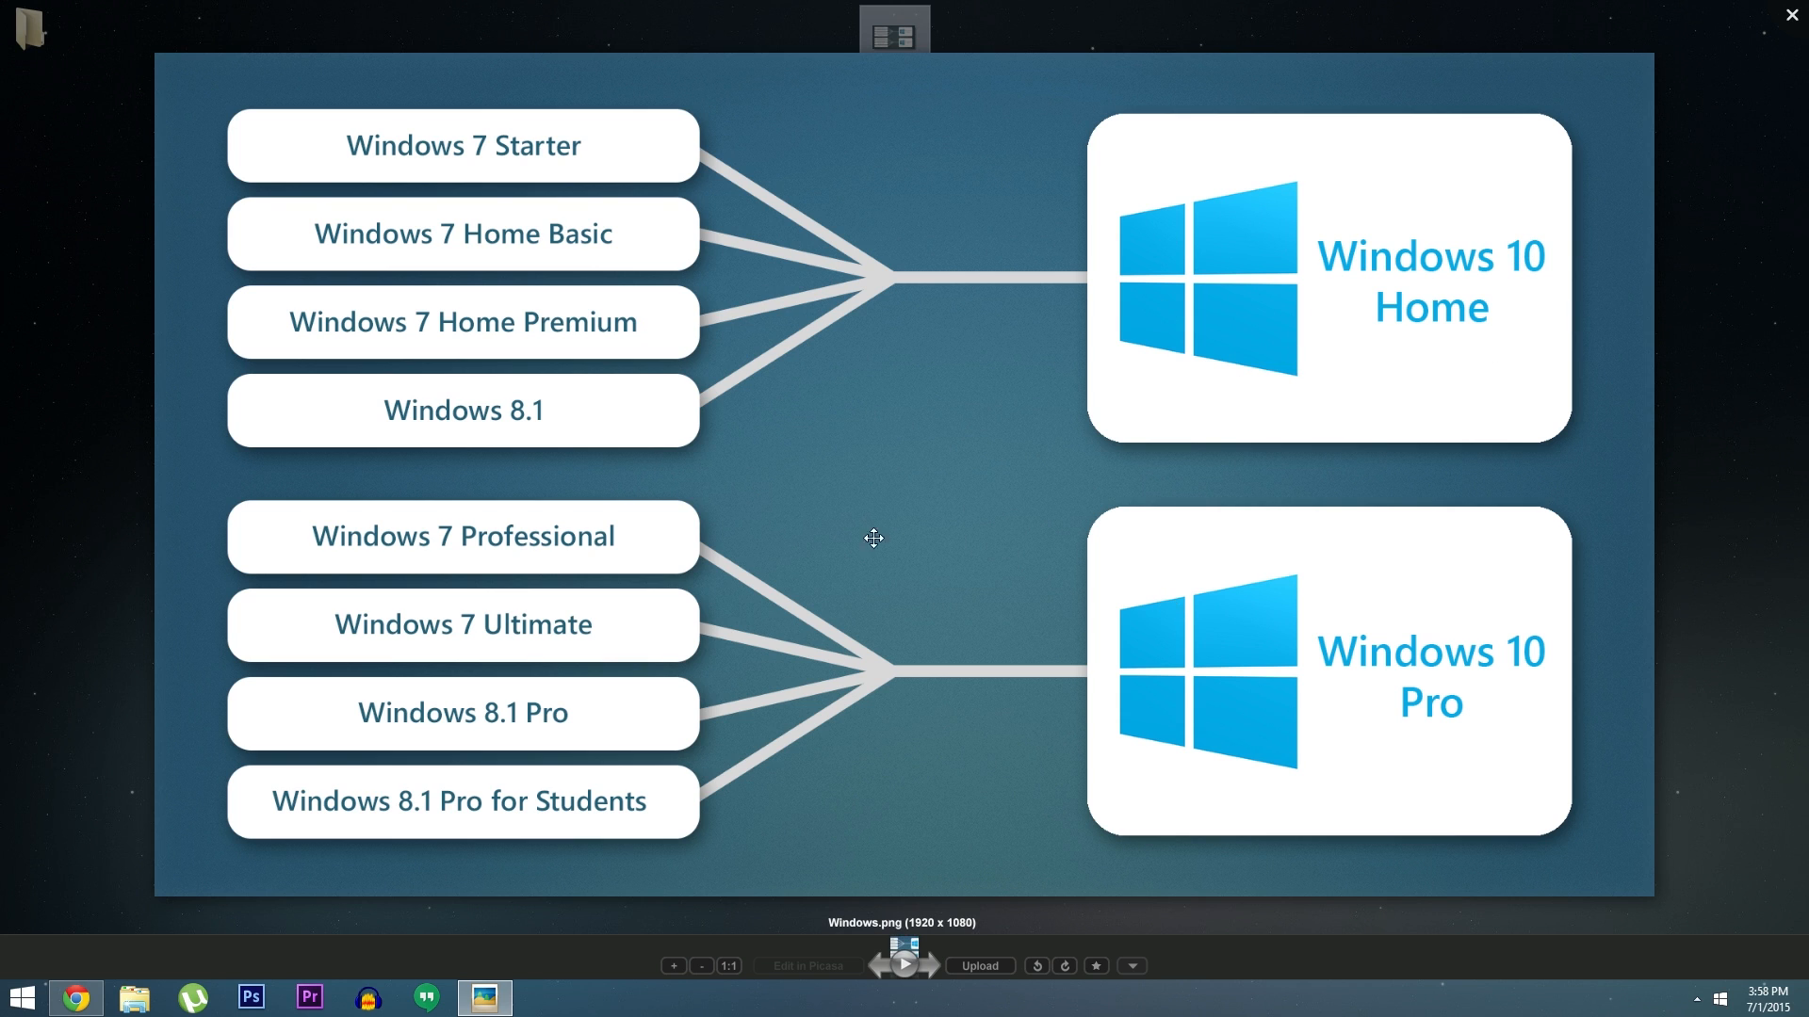
{"action": "mouse_move", "coordinate": [520, 623]}
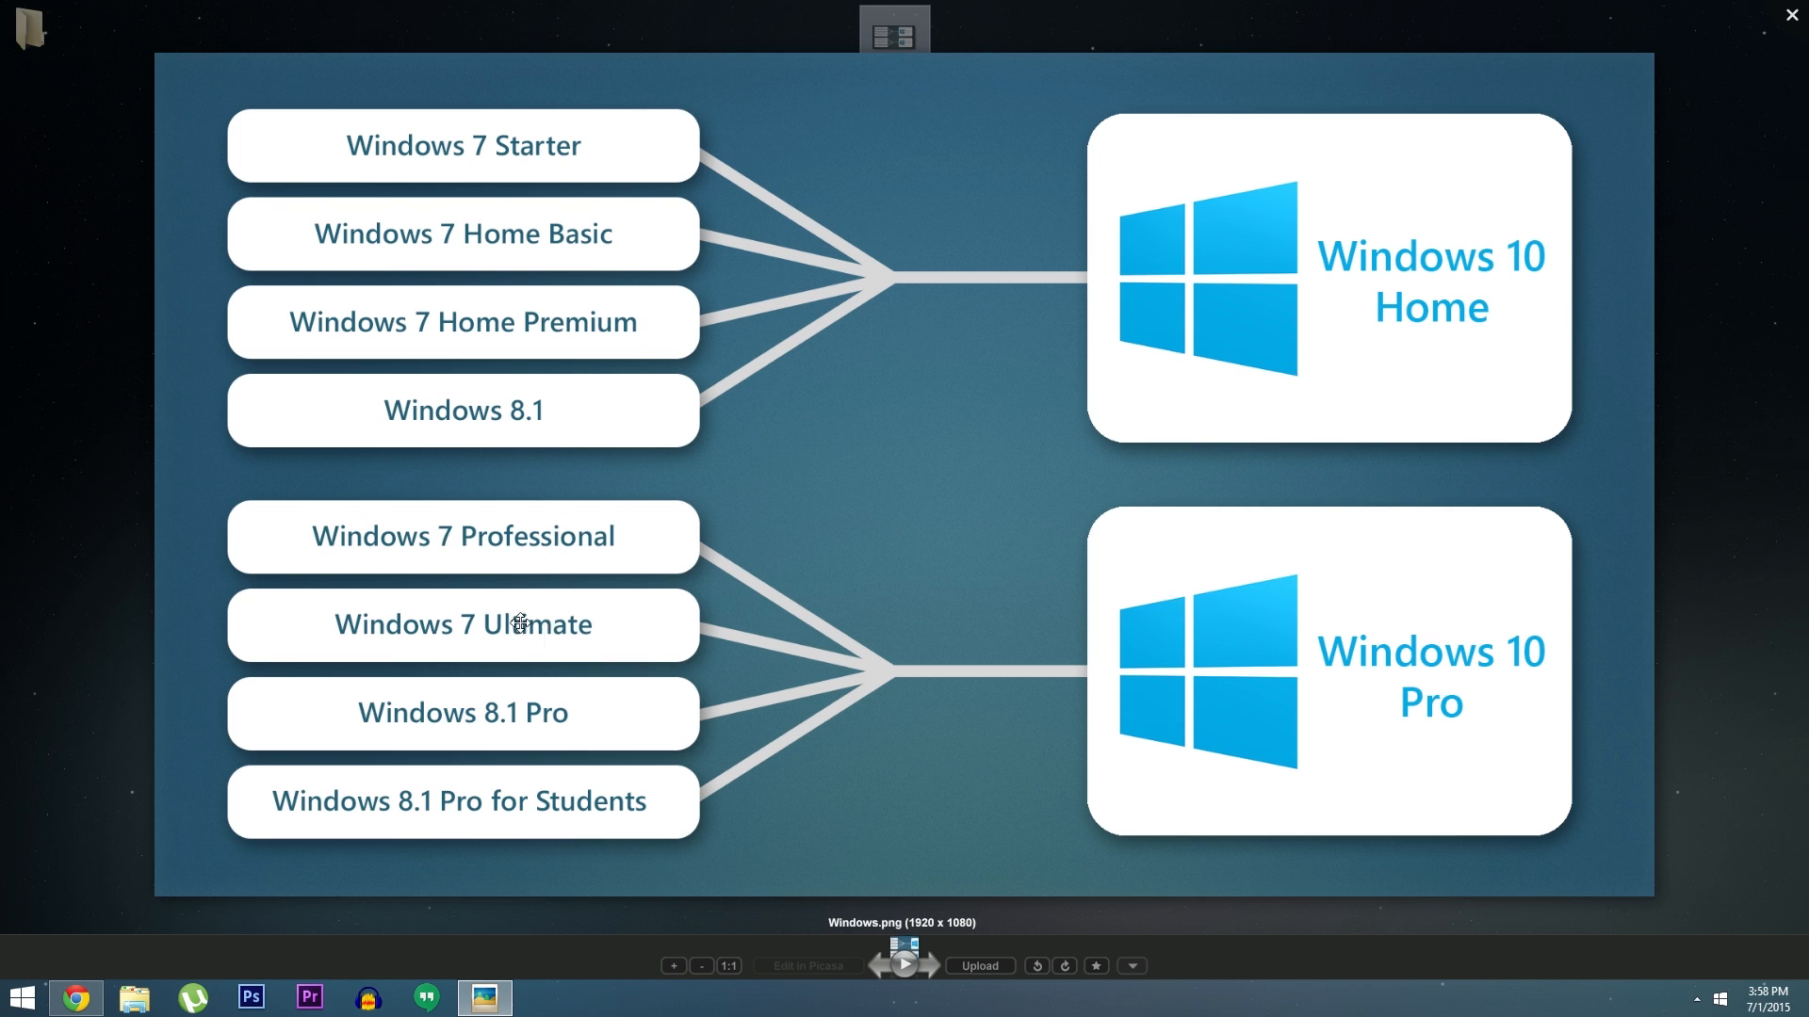
{"action": "mouse_move", "coordinate": [1368, 644]}
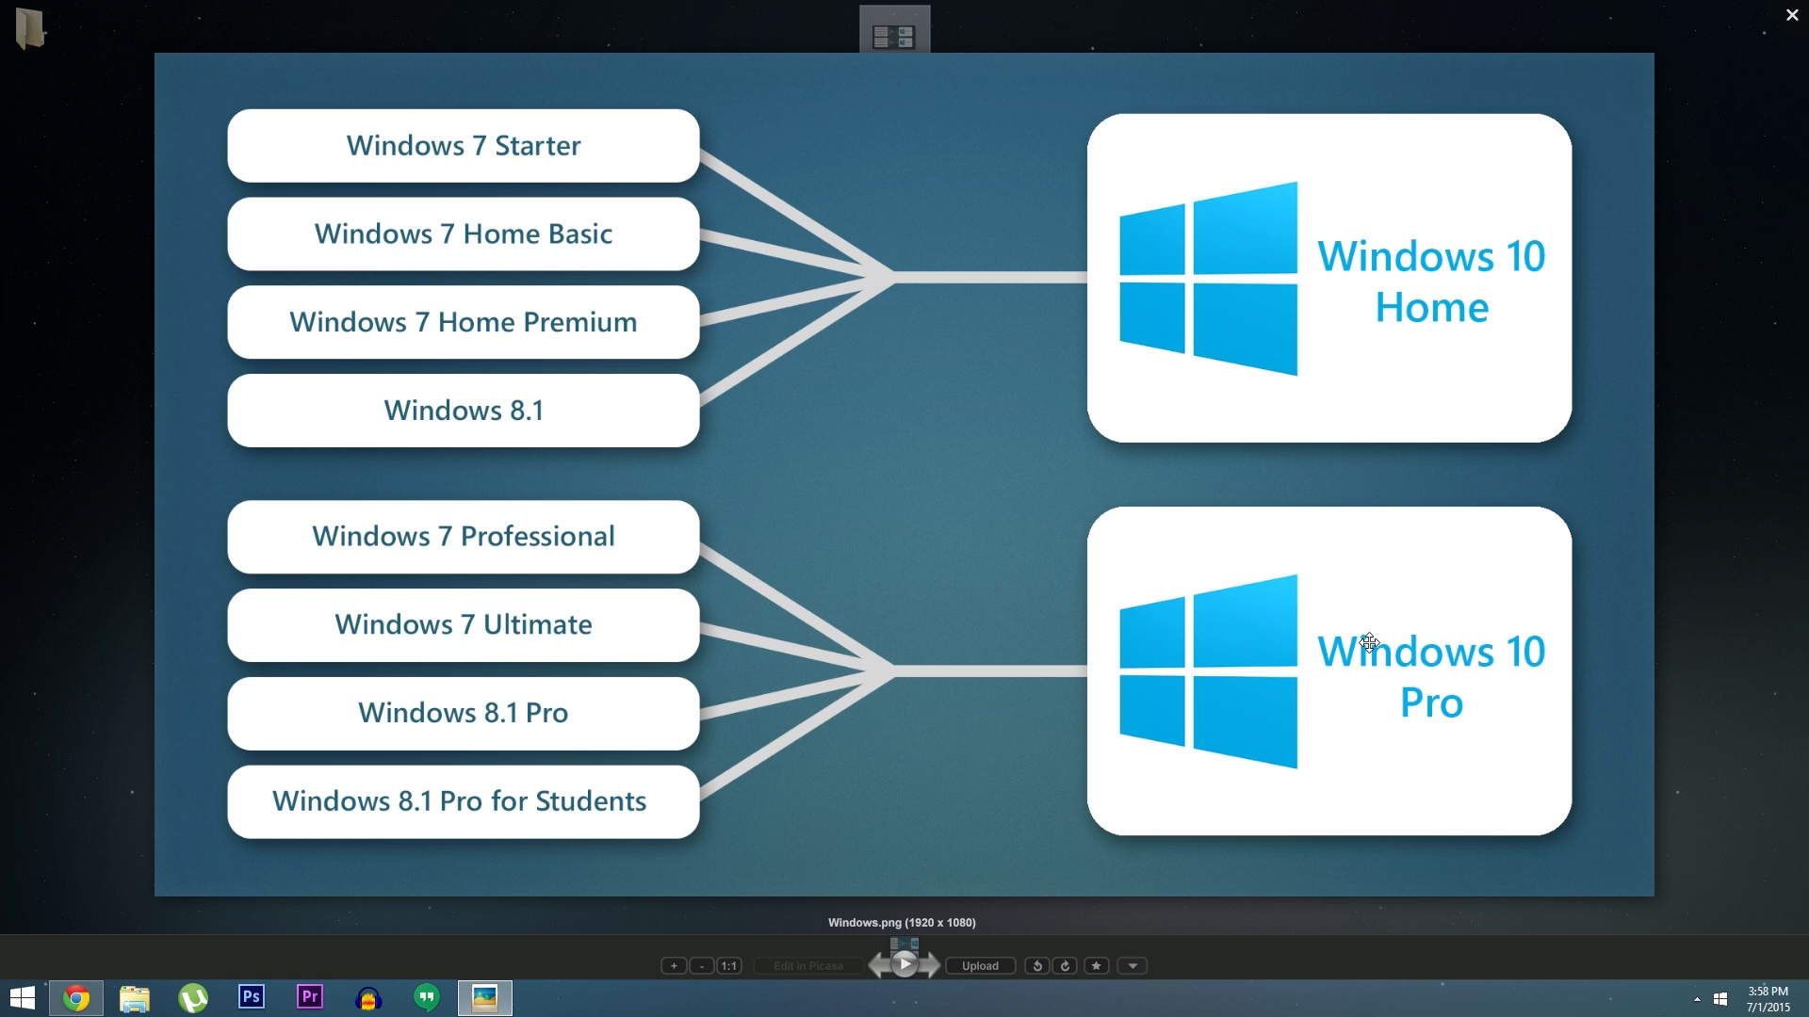
{"action": "mouse_move", "coordinate": [901, 533]}
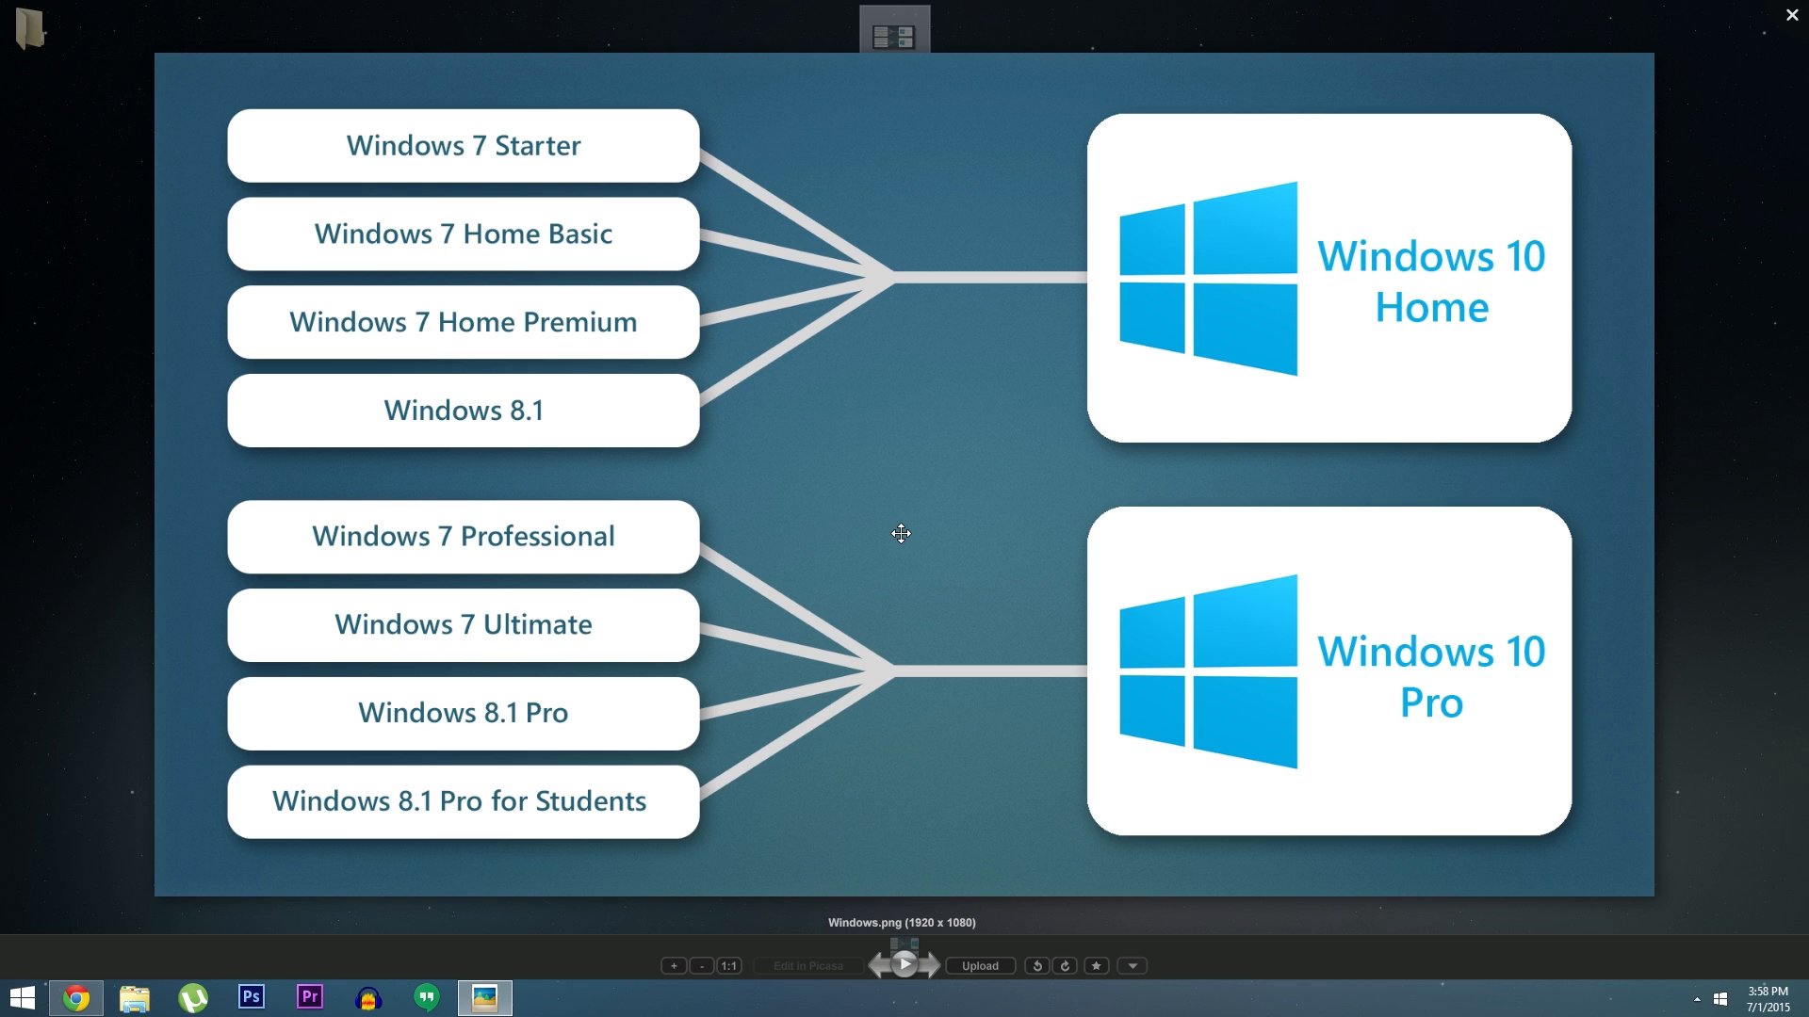
{"action": "mouse_move", "coordinate": [577, 424]}
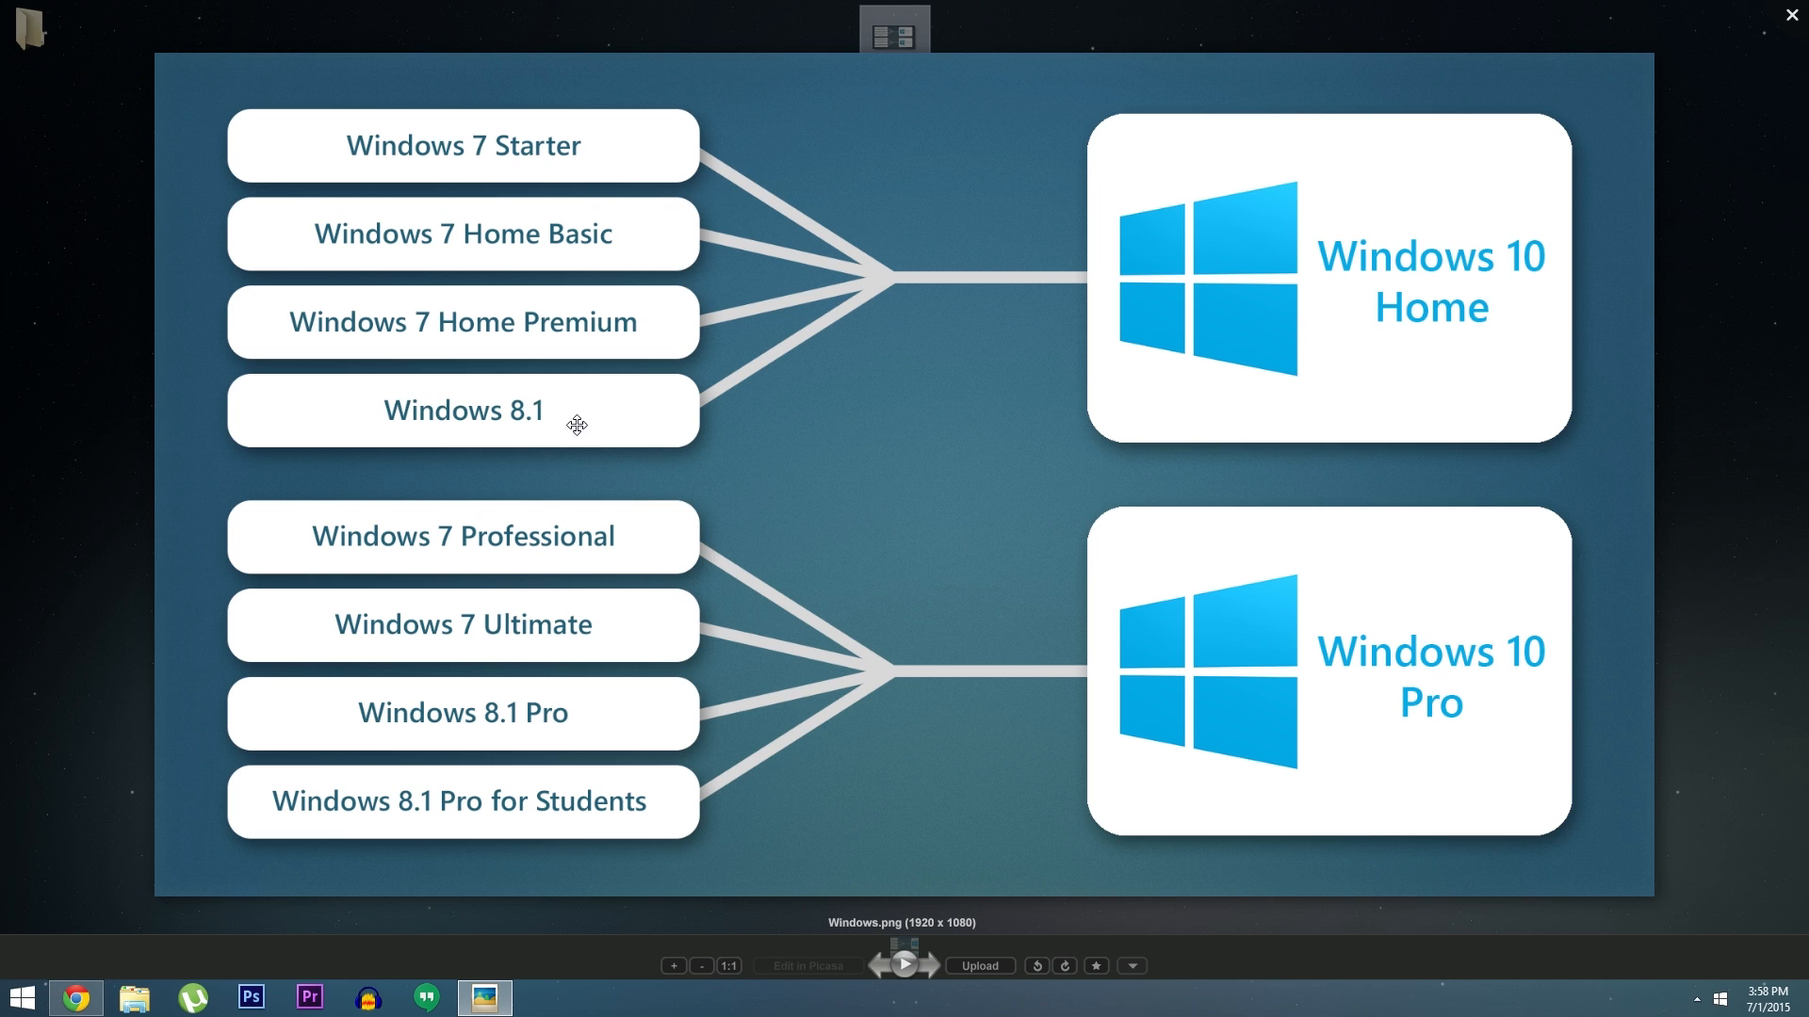
{"action": "mouse_move", "coordinate": [1215, 292]}
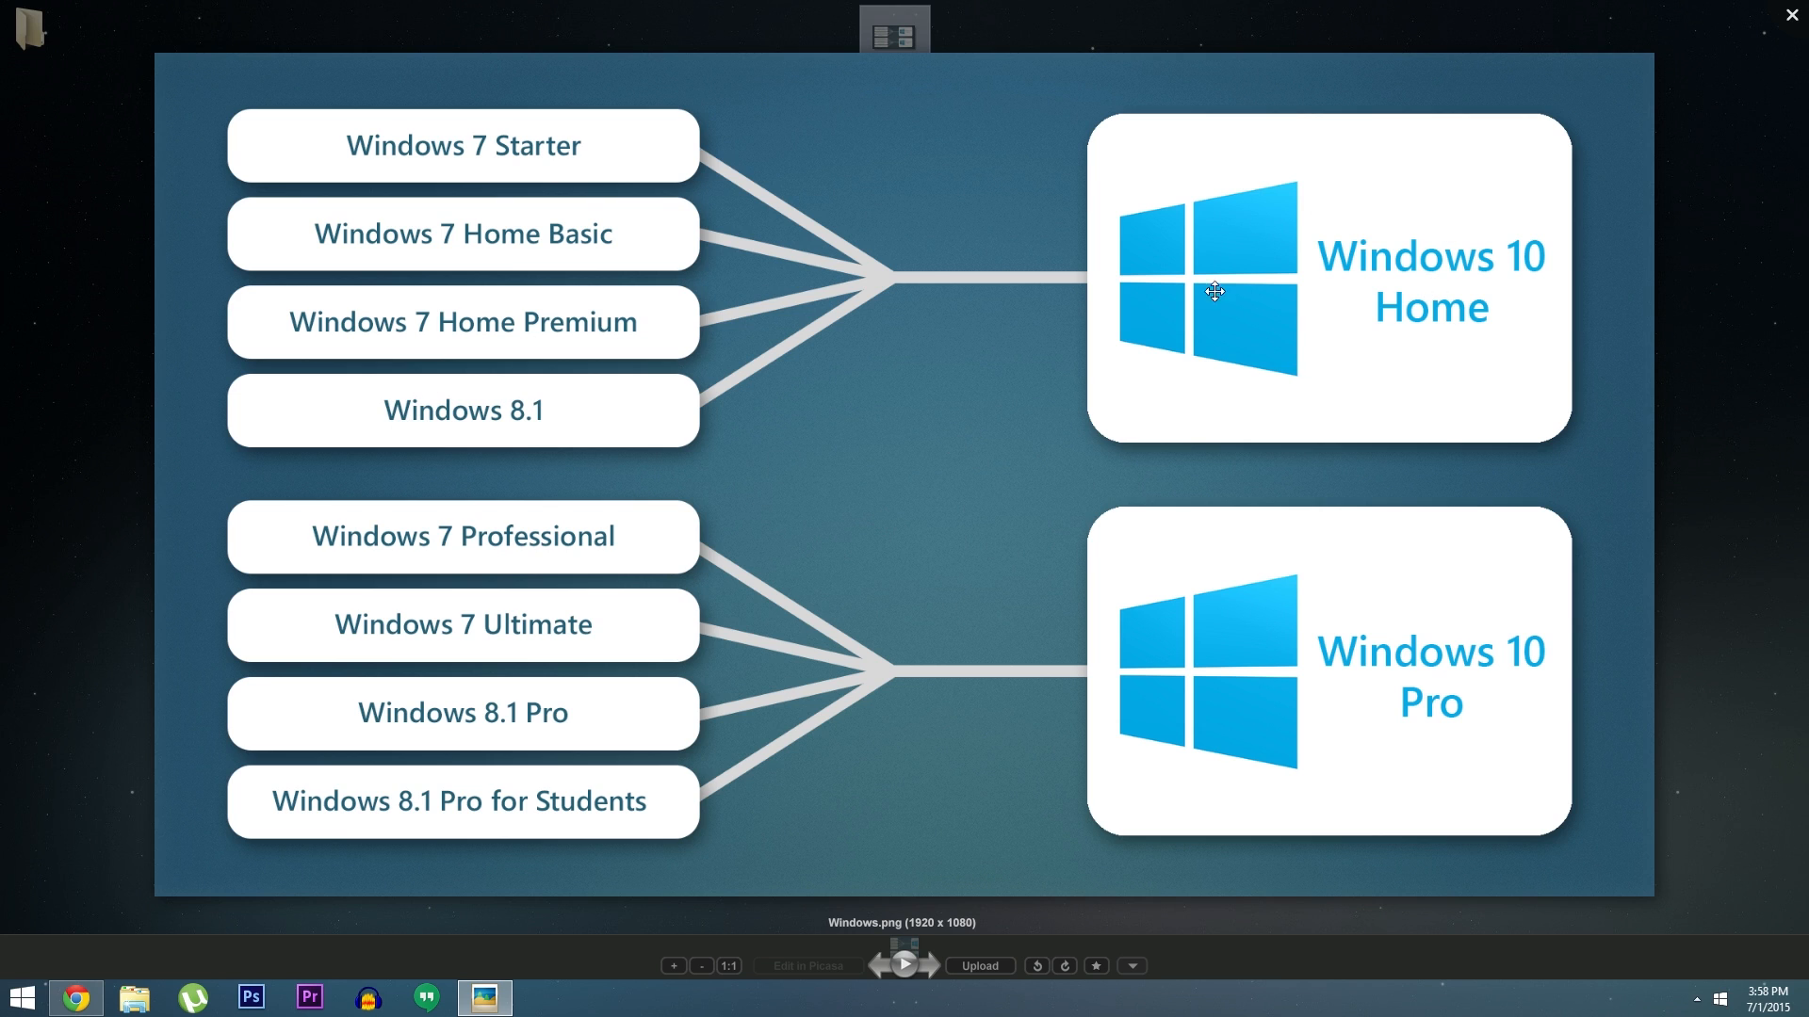
{"action": "mouse_move", "coordinate": [721, 680]}
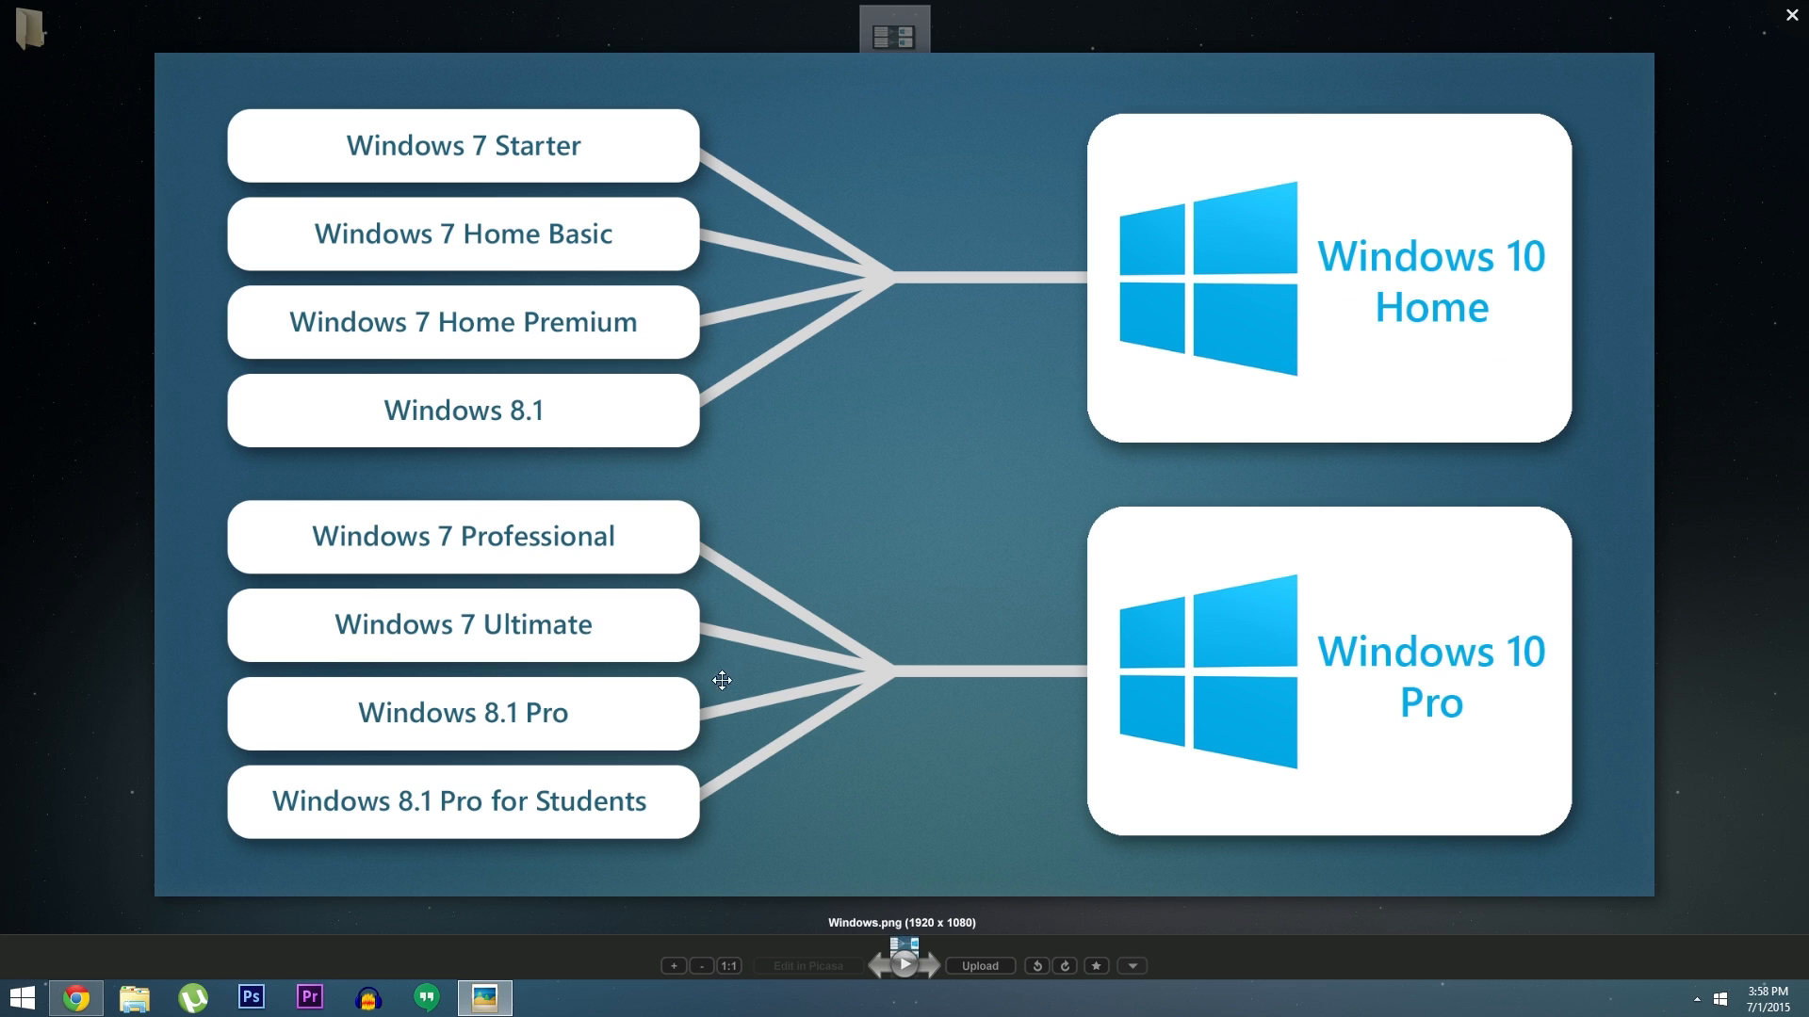
{"action": "mouse_move", "coordinate": [620, 819]}
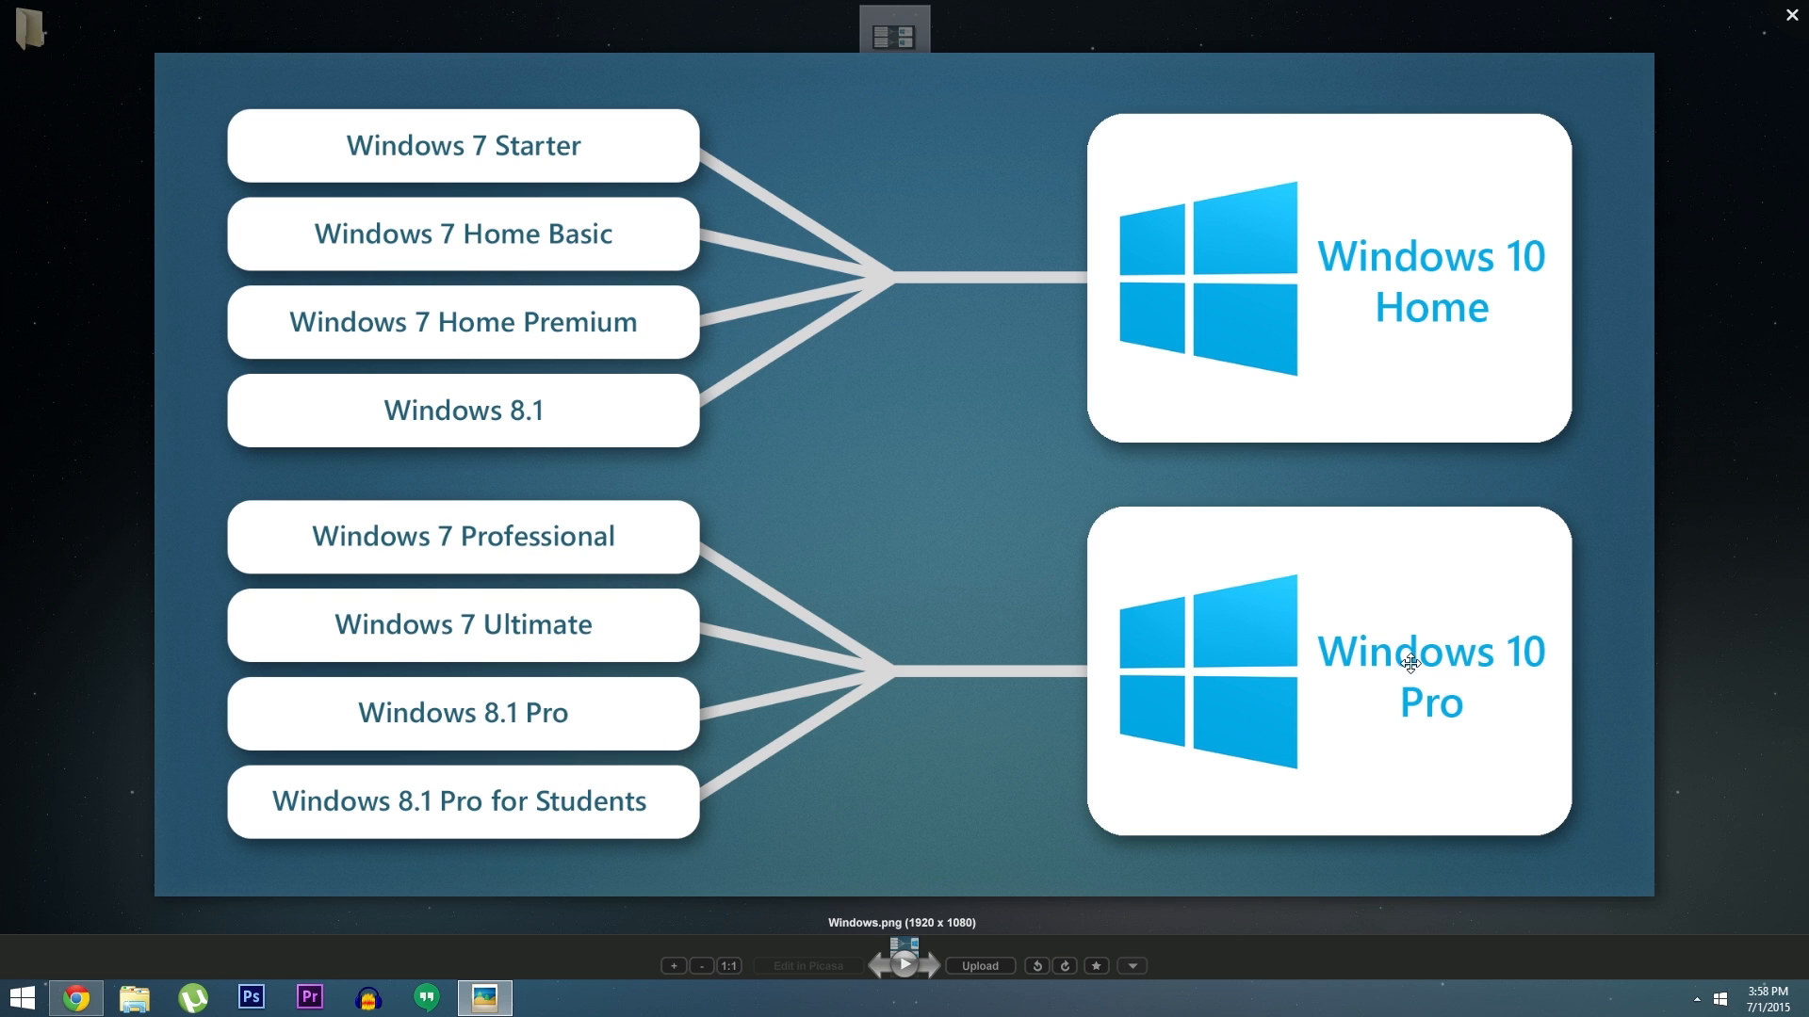
{"action": "mouse_move", "coordinate": [1397, 691]}
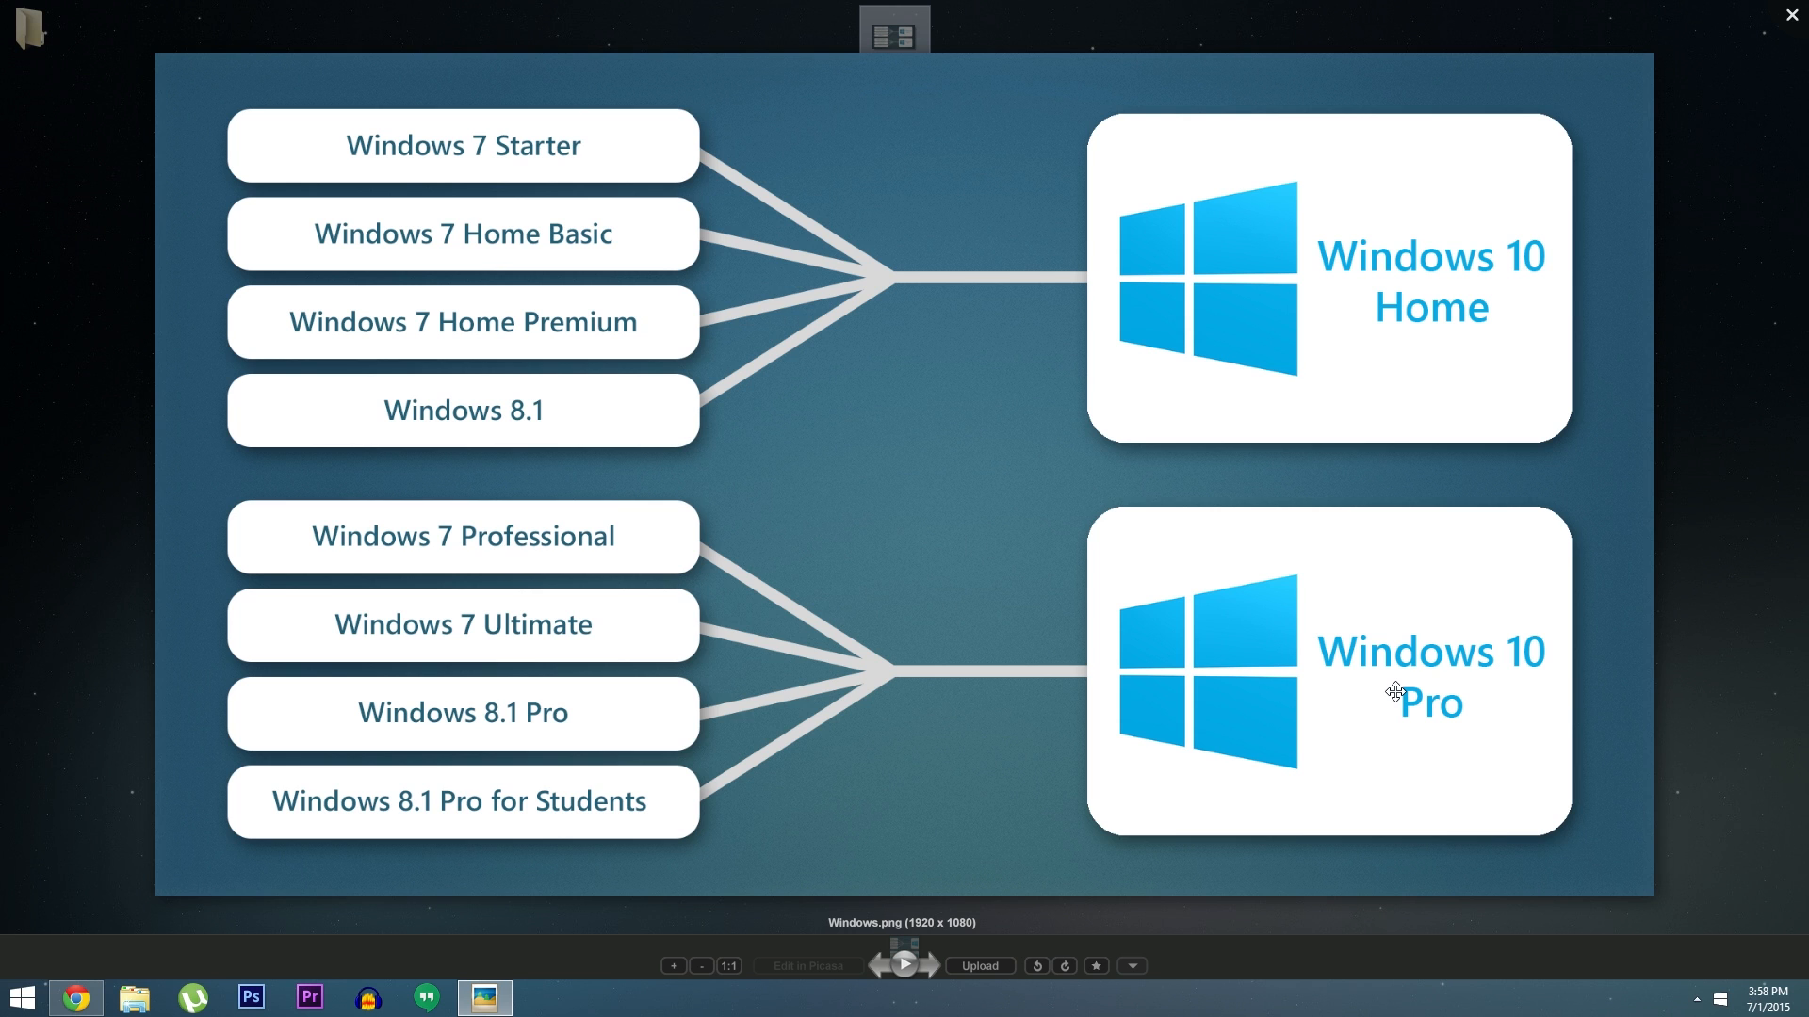
Step: Close the upgrade-path chart, returning to the Windows desktop
{"action": "left_click", "coordinate": [1789, 13]}
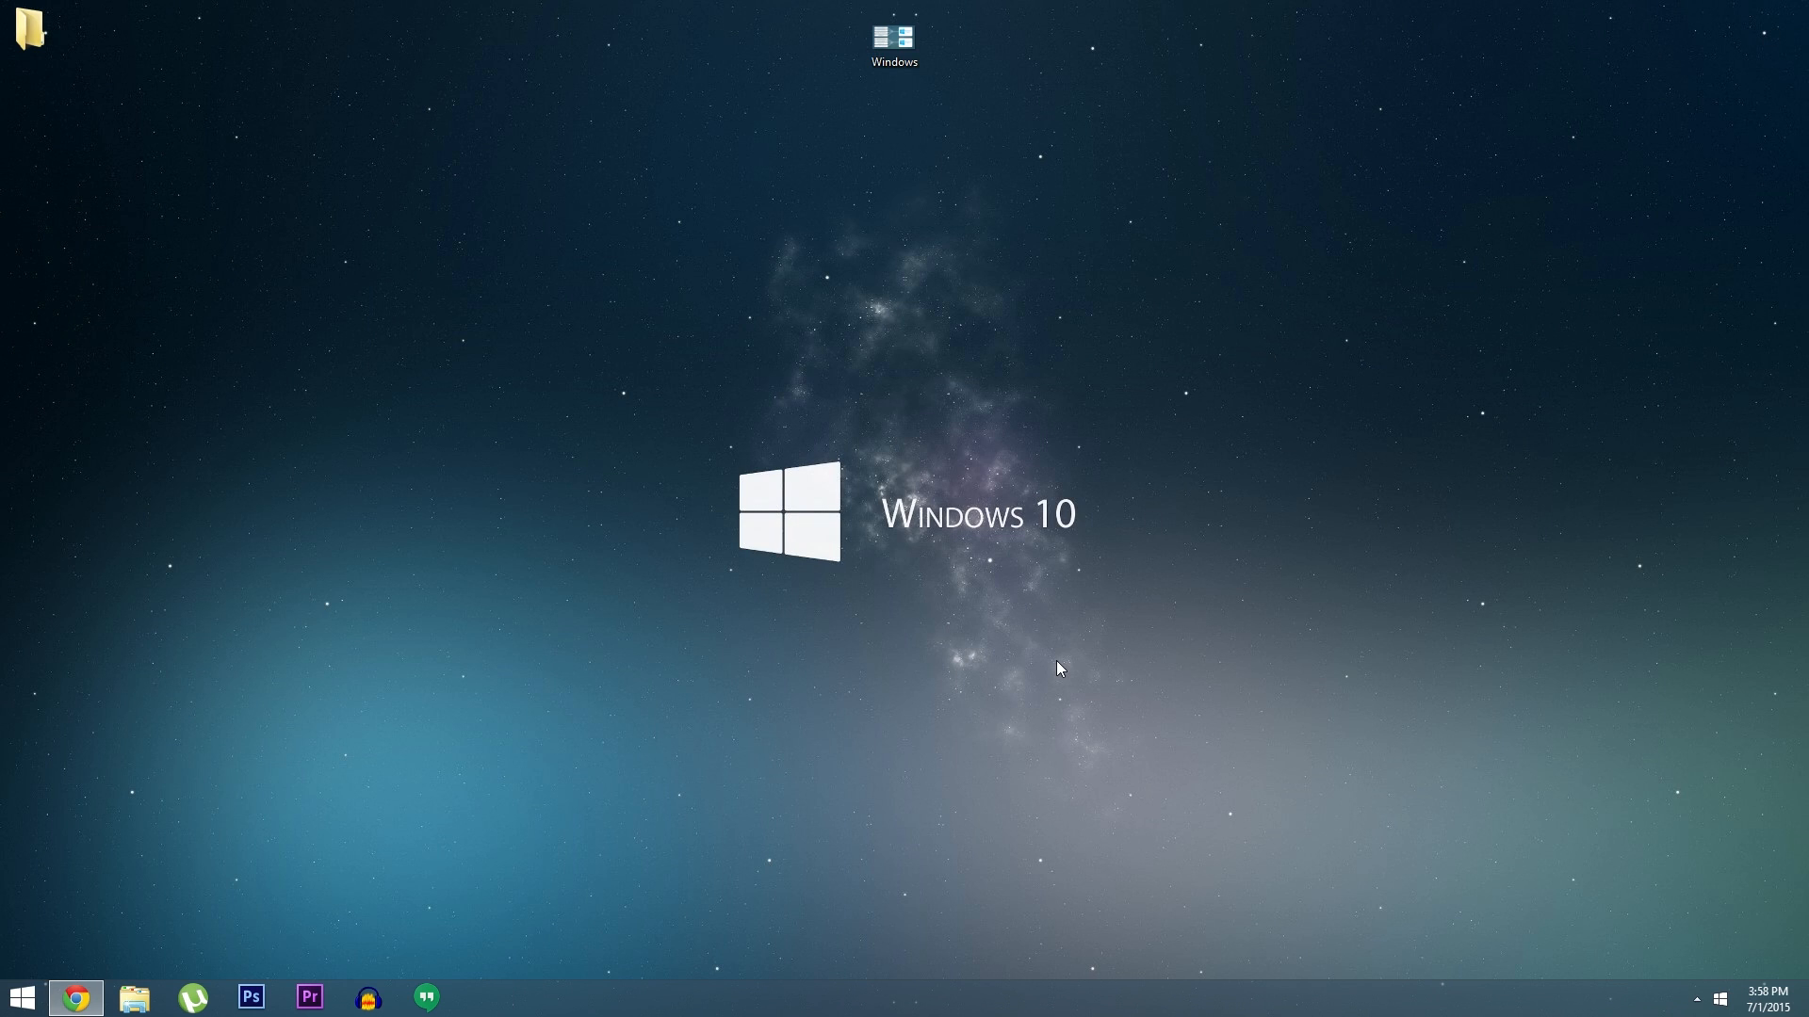
{"action": "mouse_move", "coordinate": [985, 667]}
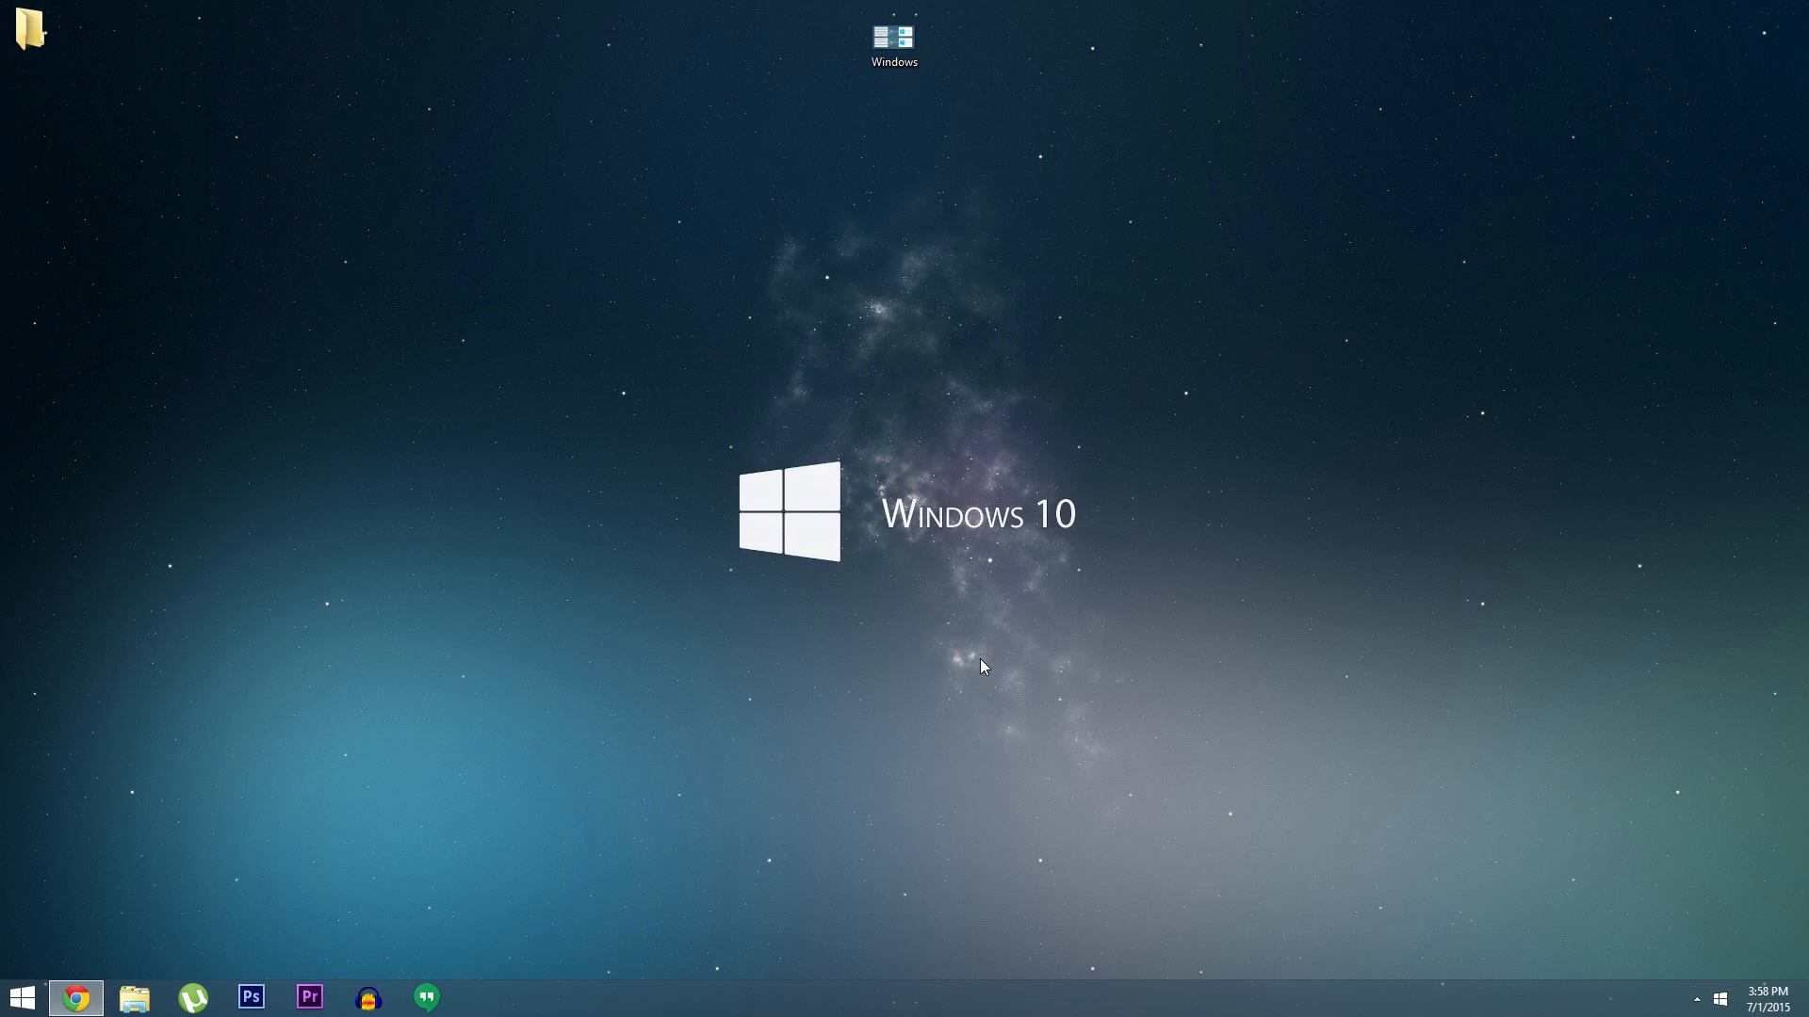
{"action": "mouse_move", "coordinate": [102, 967]}
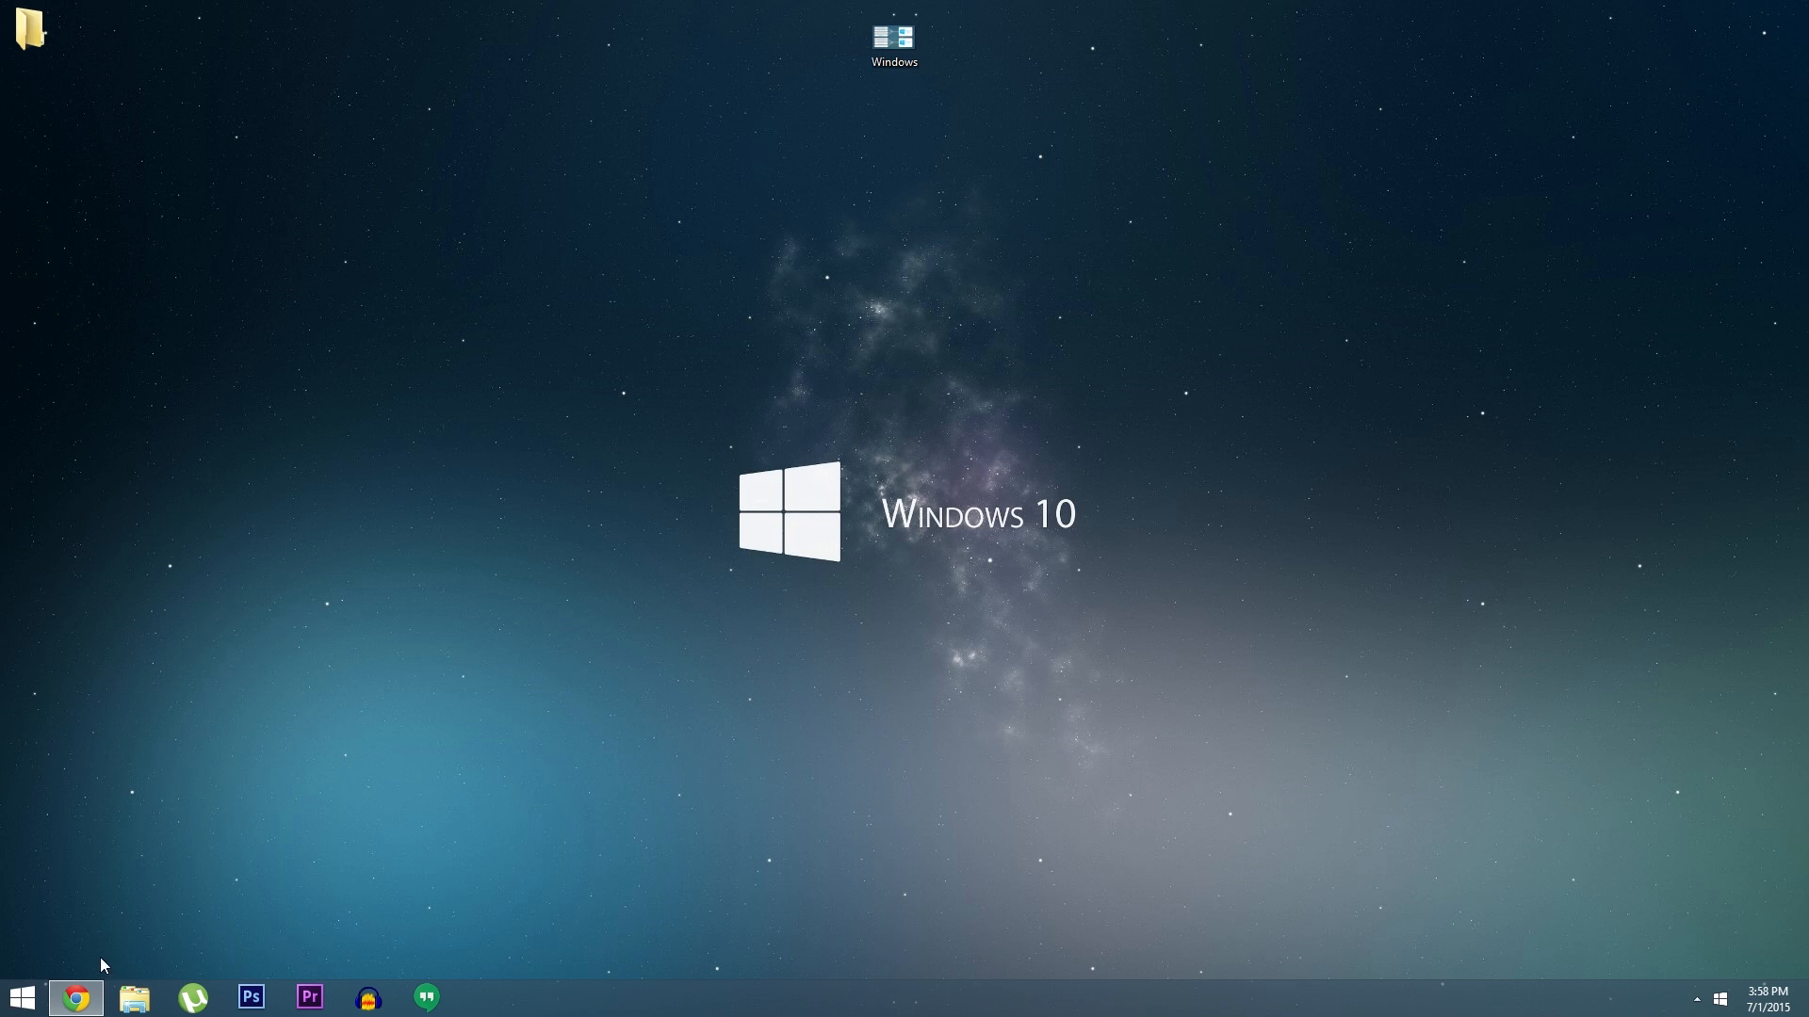
Step: Restore Chrome from the taskbar and maximize it on the Insider Preview ISO page
{"action": "left_click", "coordinate": [75, 997]}
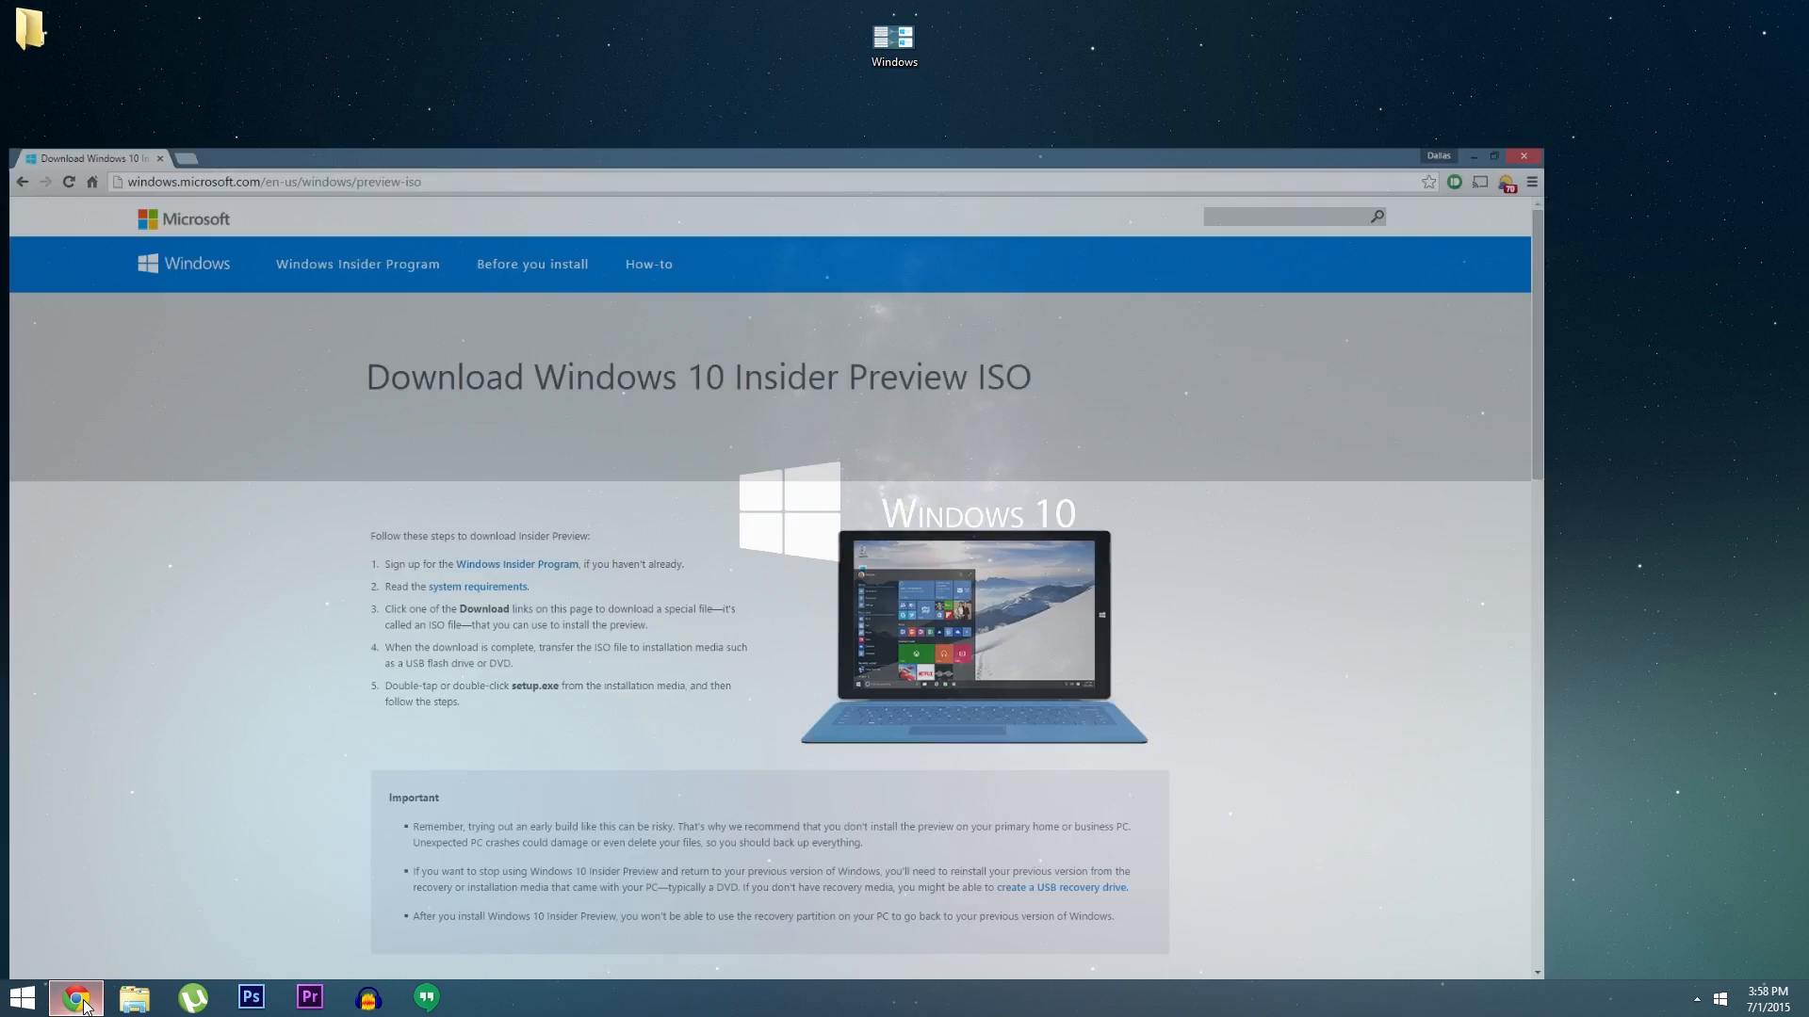
{"action": "left_click", "coordinate": [1471, 155]}
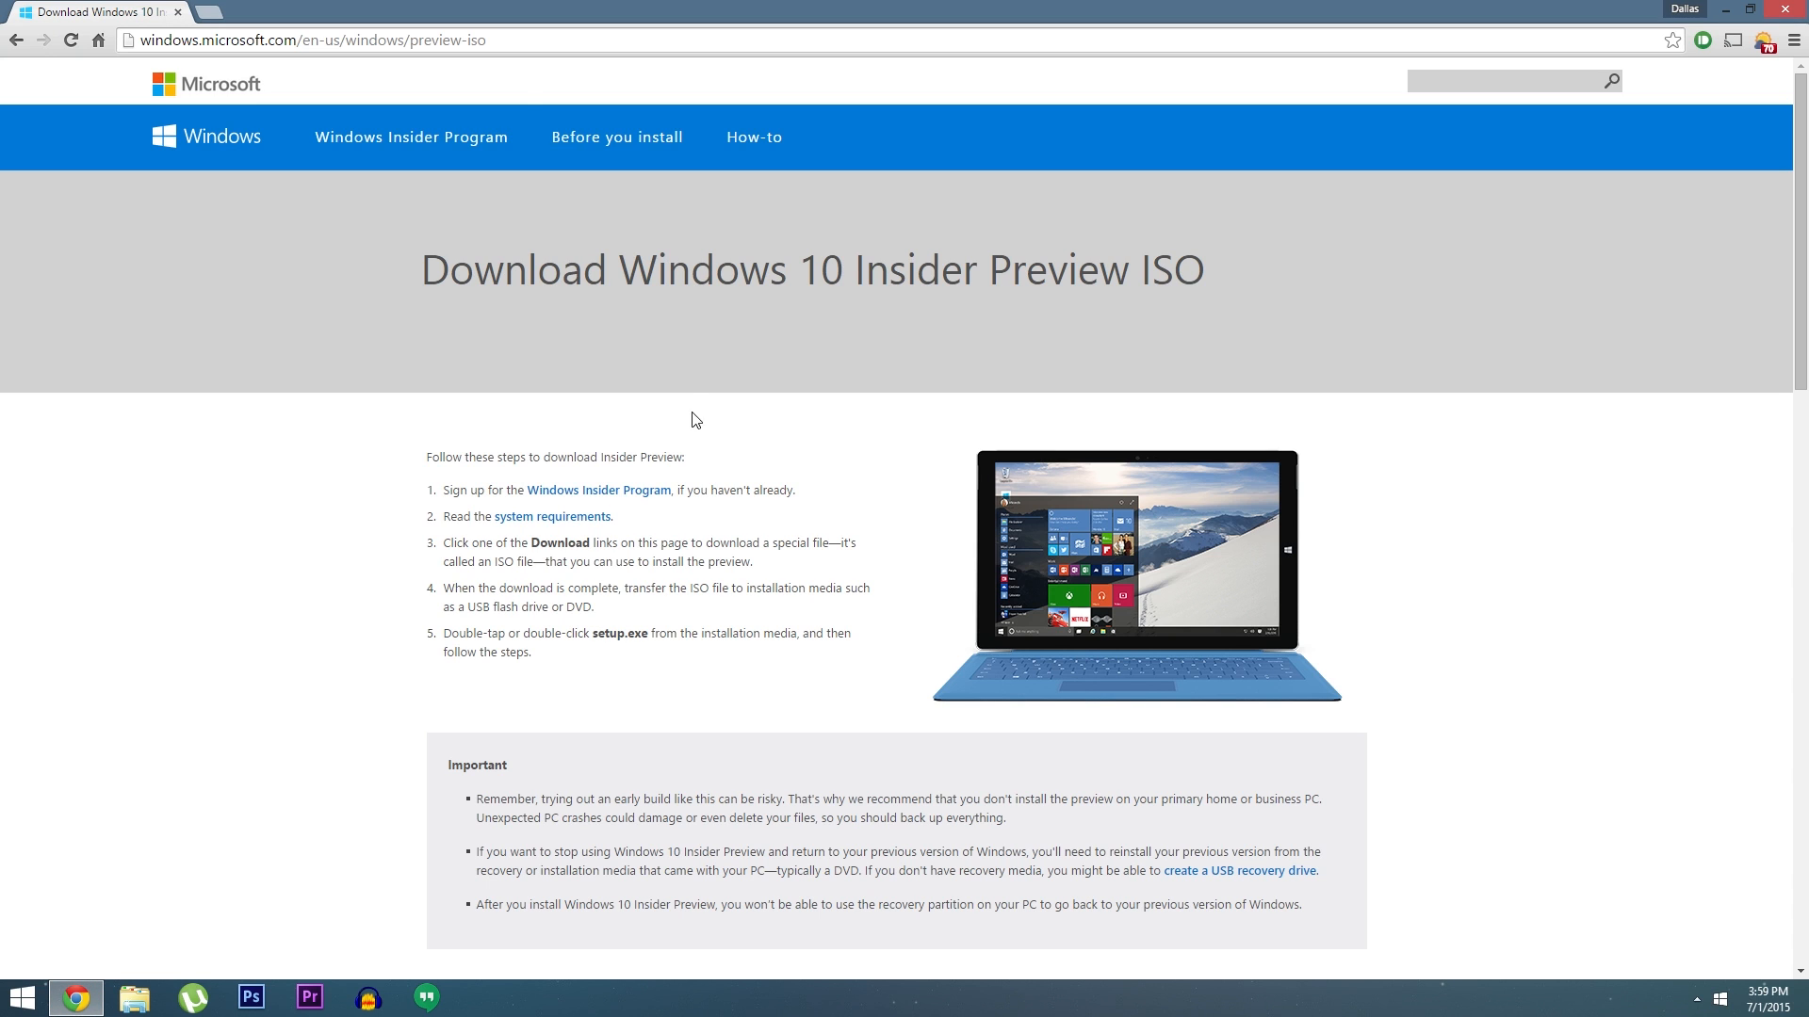
{"action": "mouse_move", "coordinate": [473, 543]}
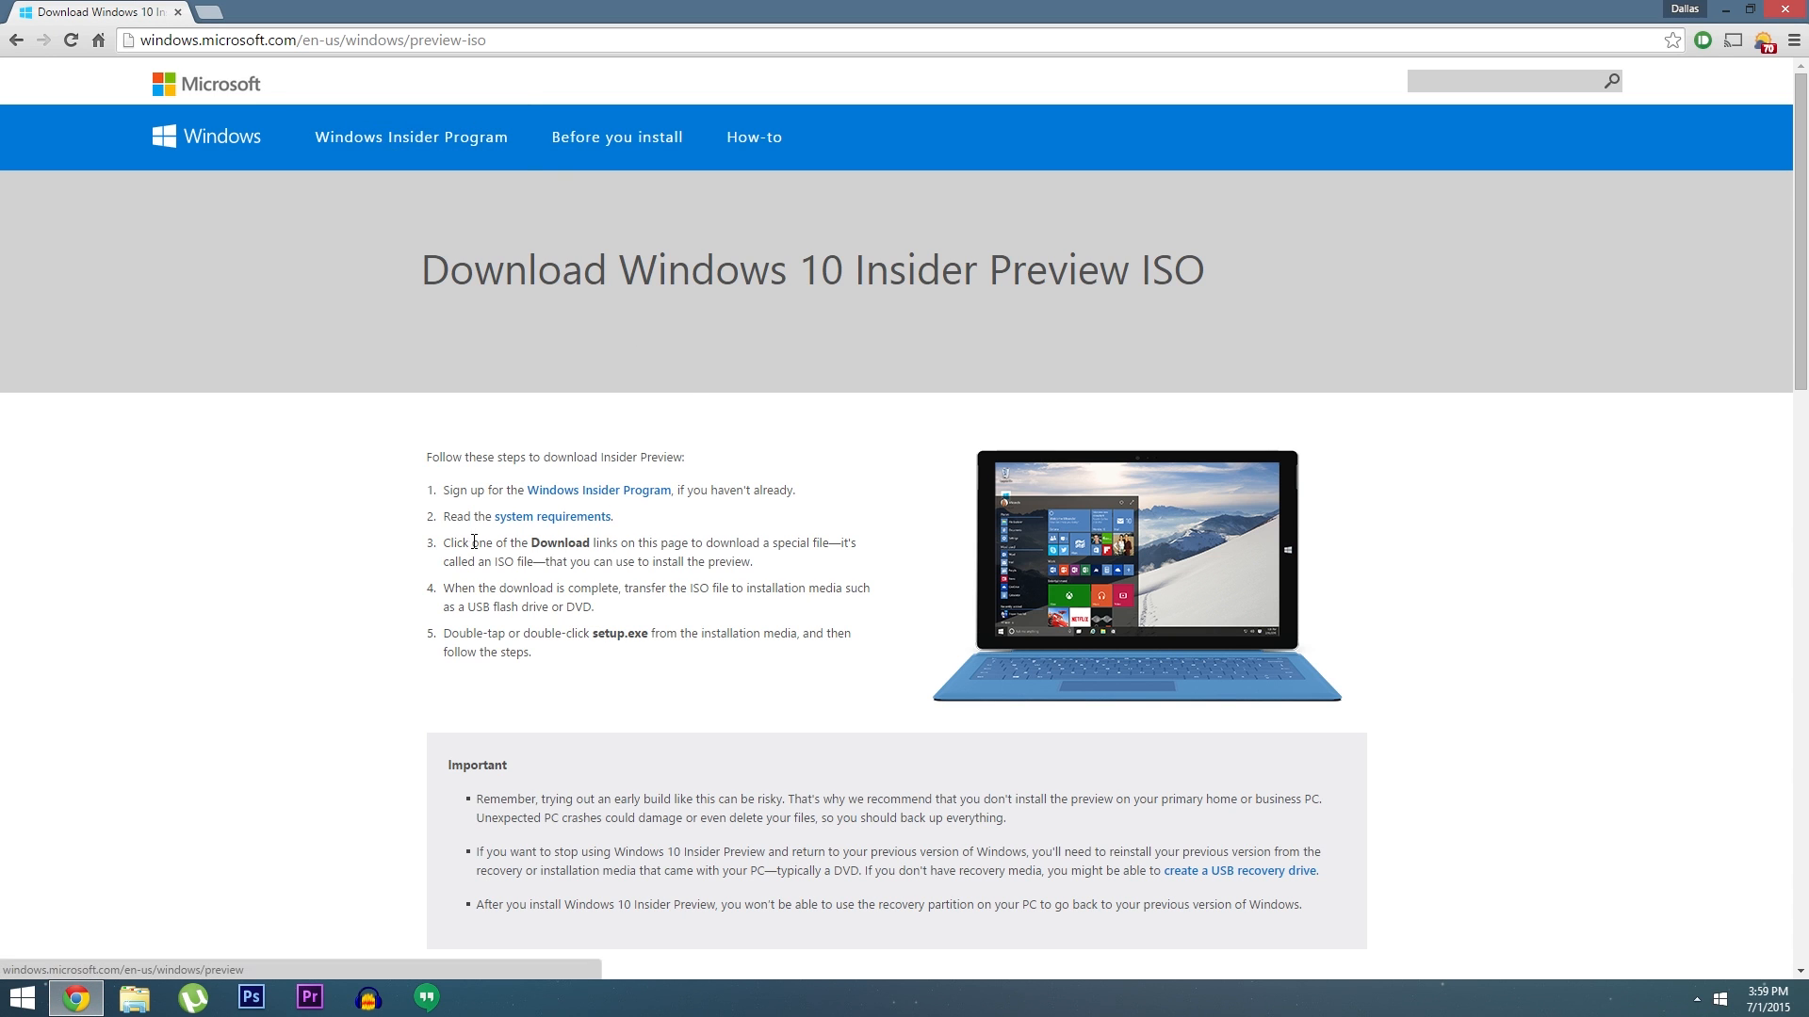
{"action": "mouse_move", "coordinate": [1106, 369]}
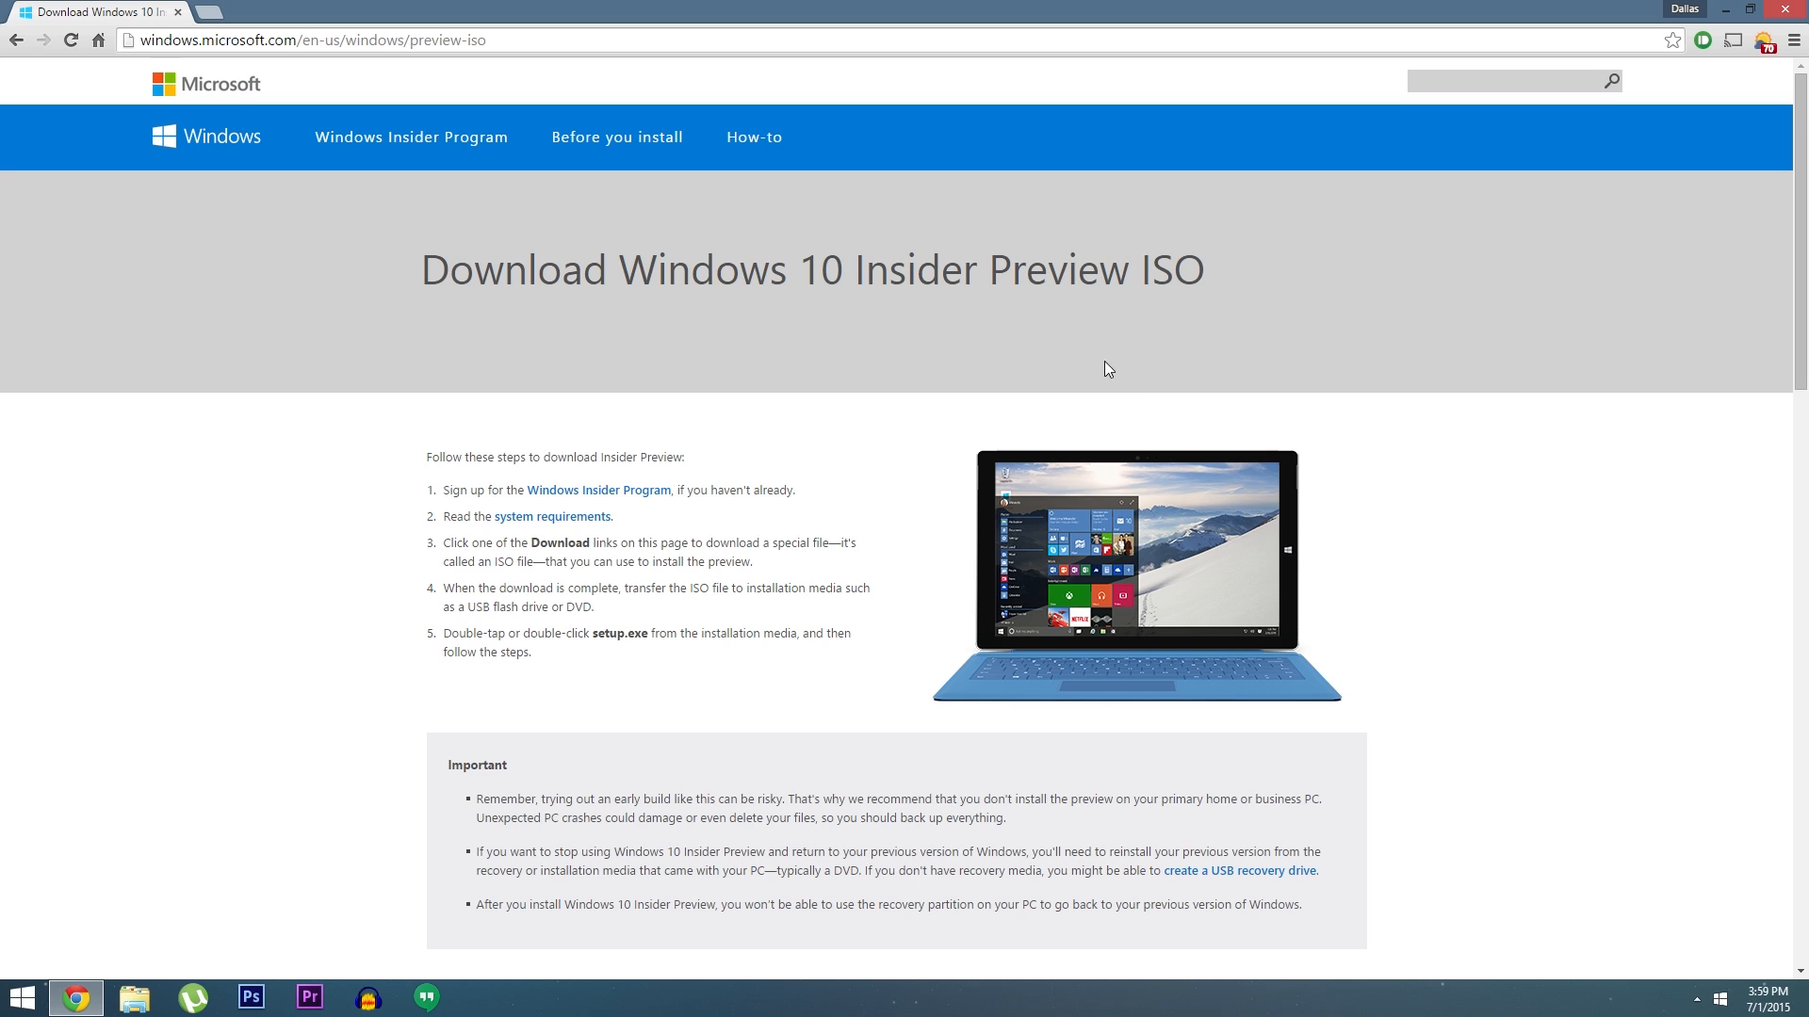
{"action": "mouse_move", "coordinate": [899, 654]}
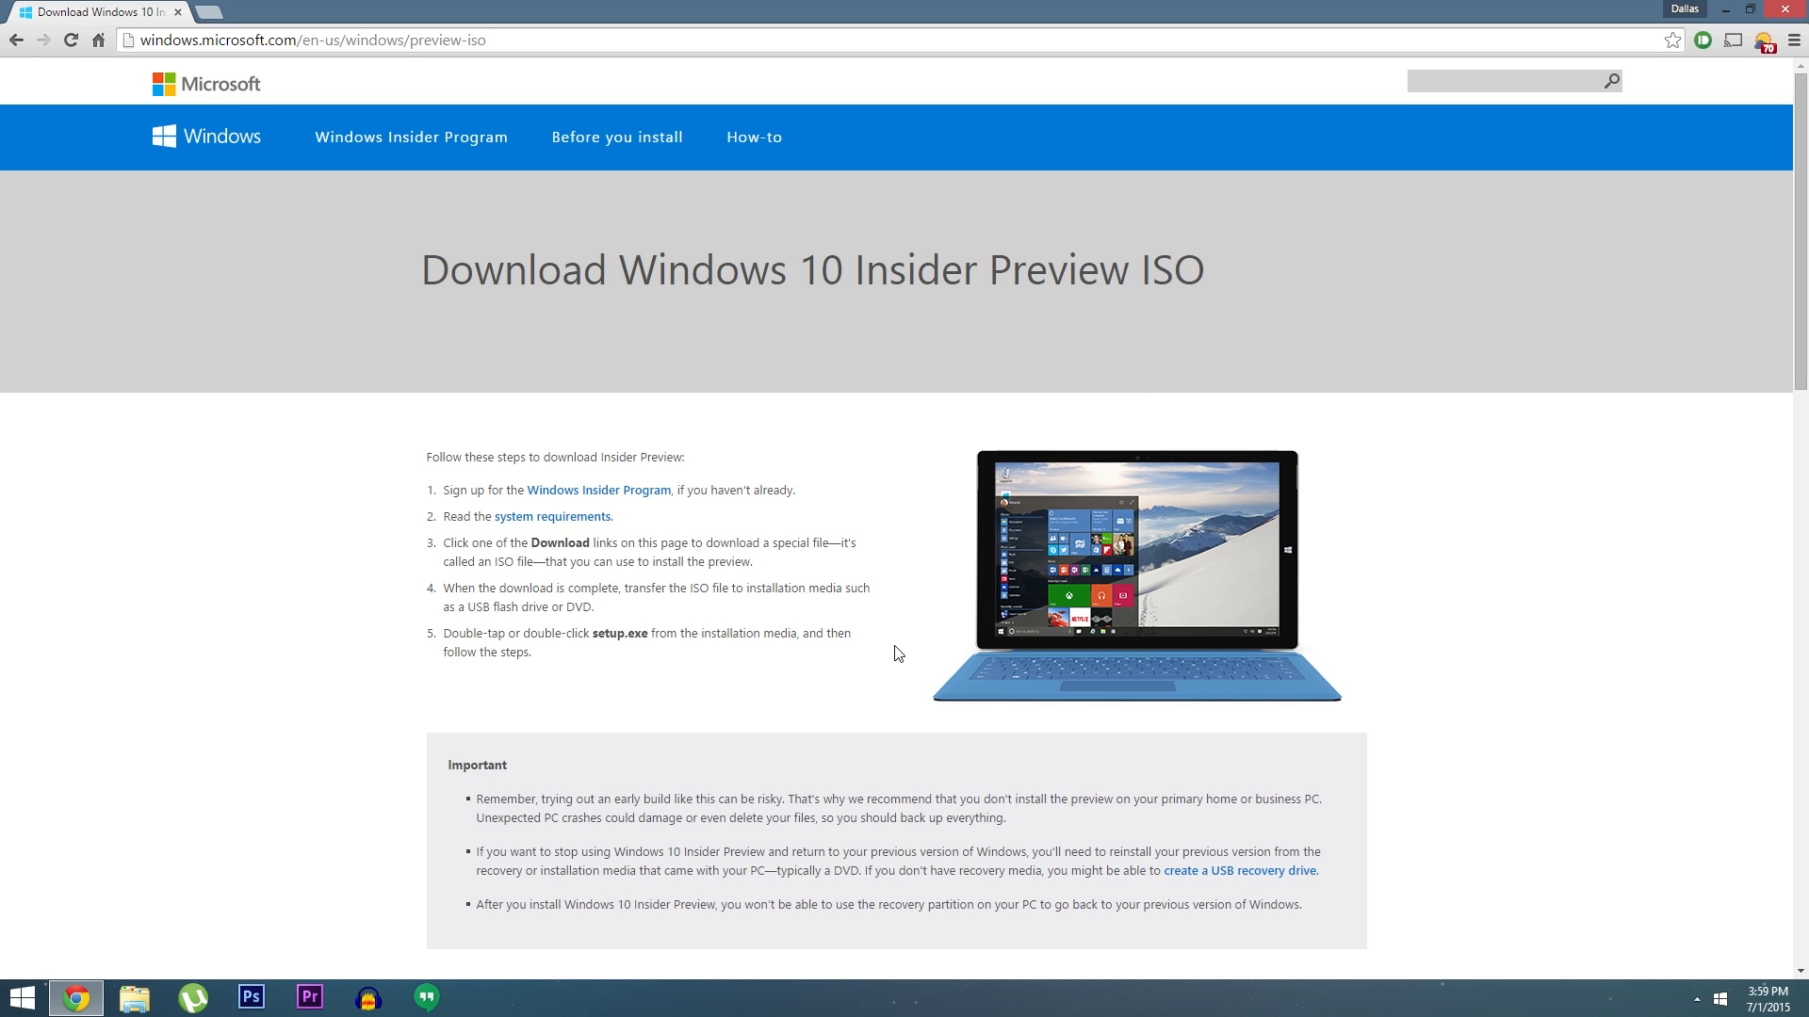